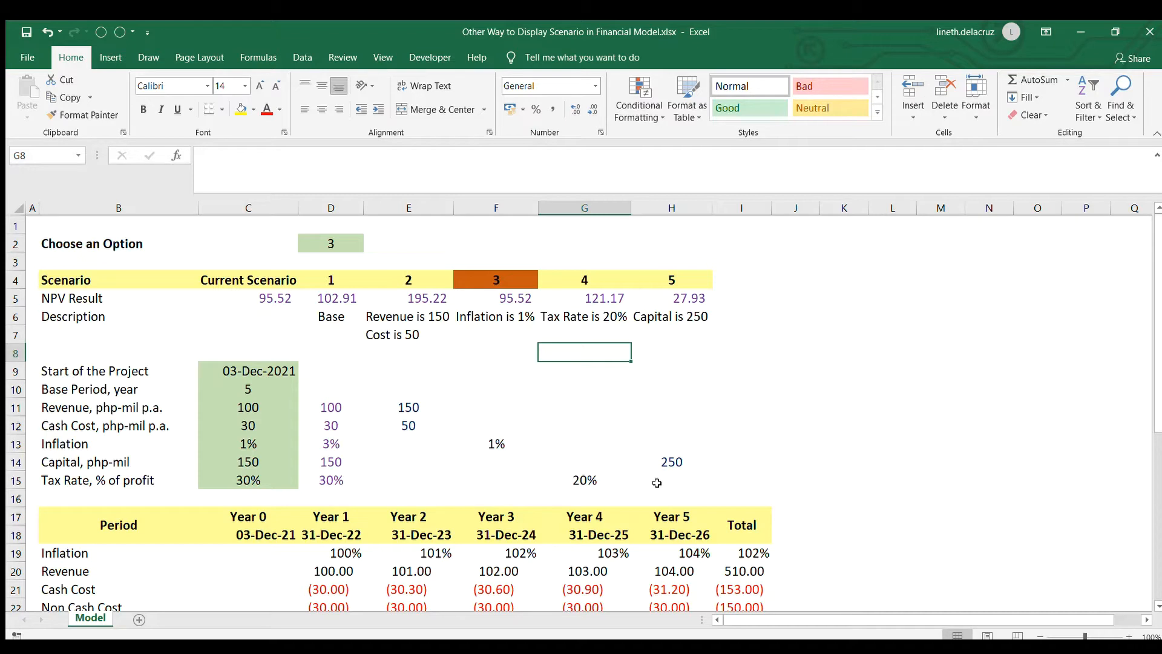
pyautogui.moveTo(641, 431)
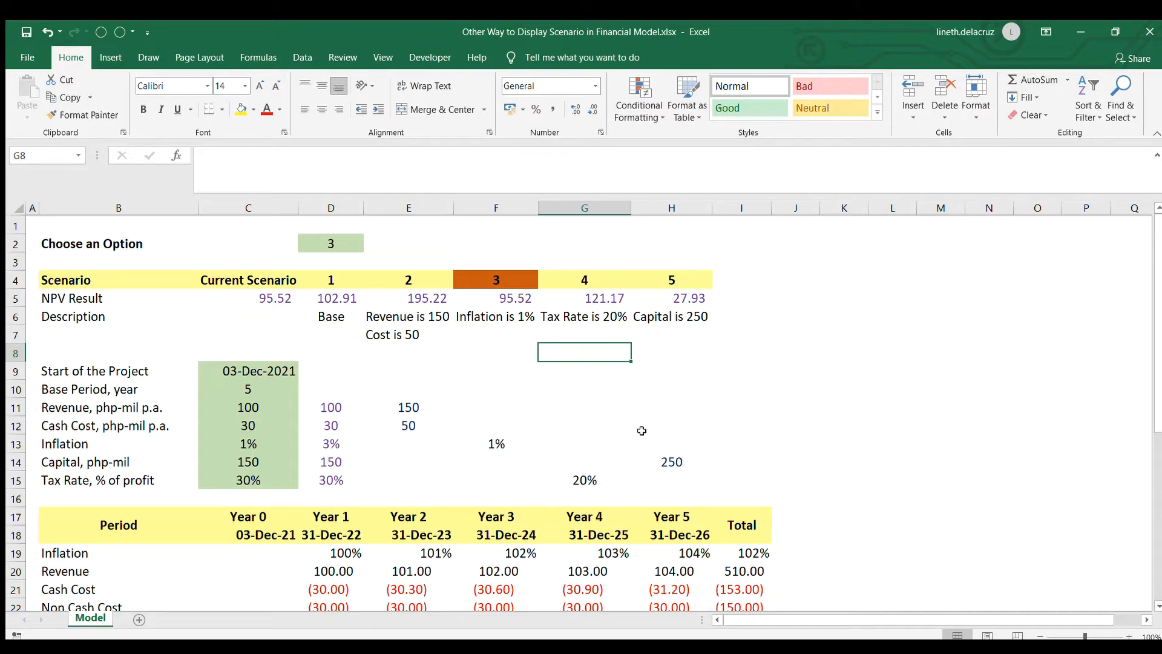
# Review the Model sheet and select scenario 1's input values before duplicating the sheet.
pyautogui.scroll(-3)
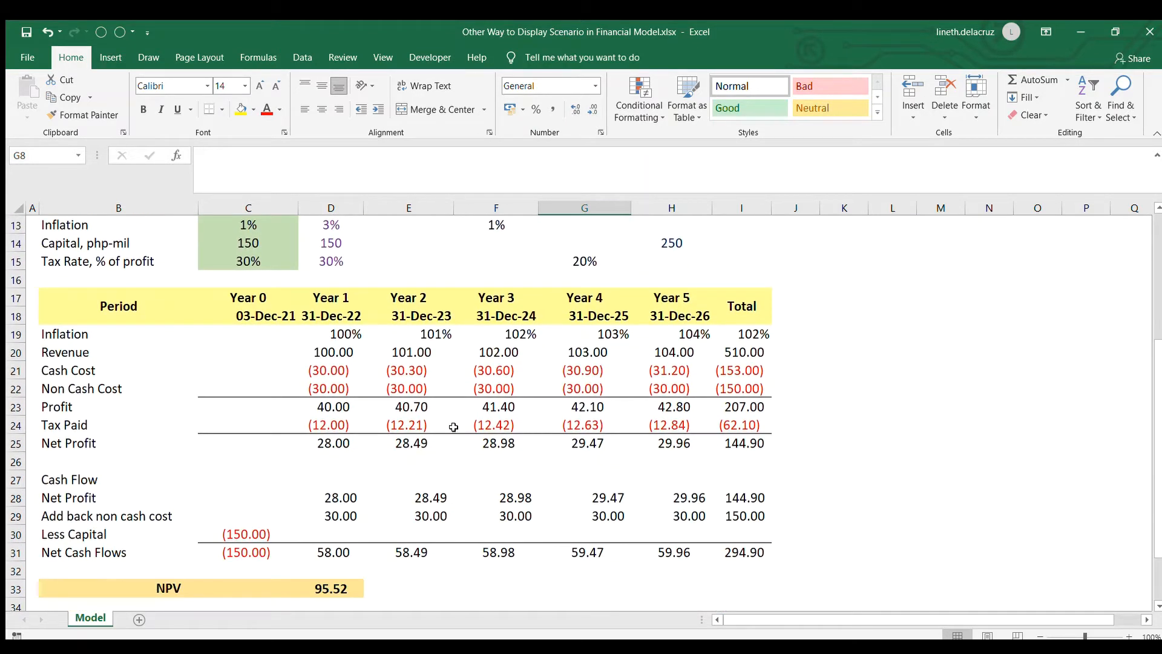
pyautogui.scroll(3)
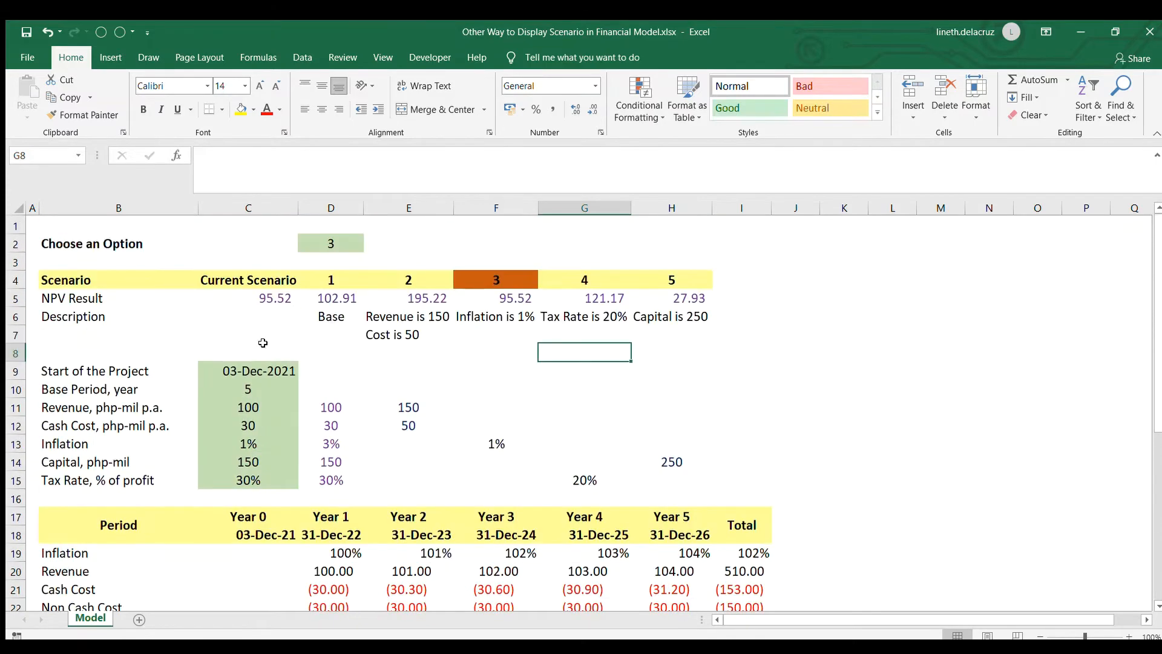
pyautogui.scroll(-3)
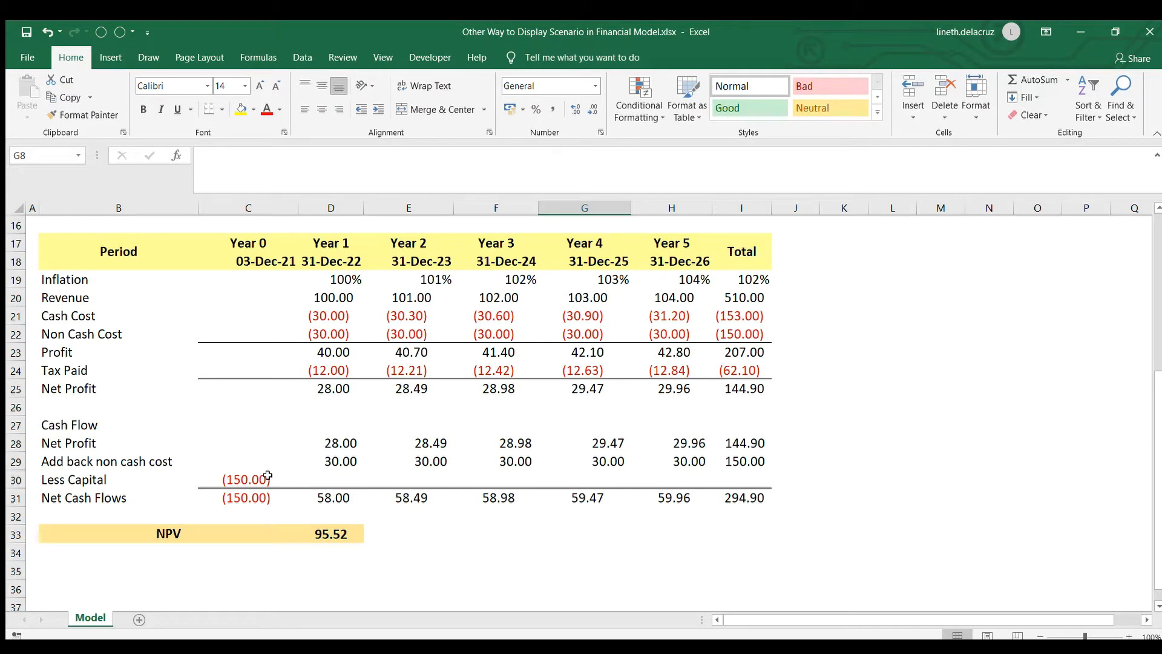
pyautogui.scroll(3)
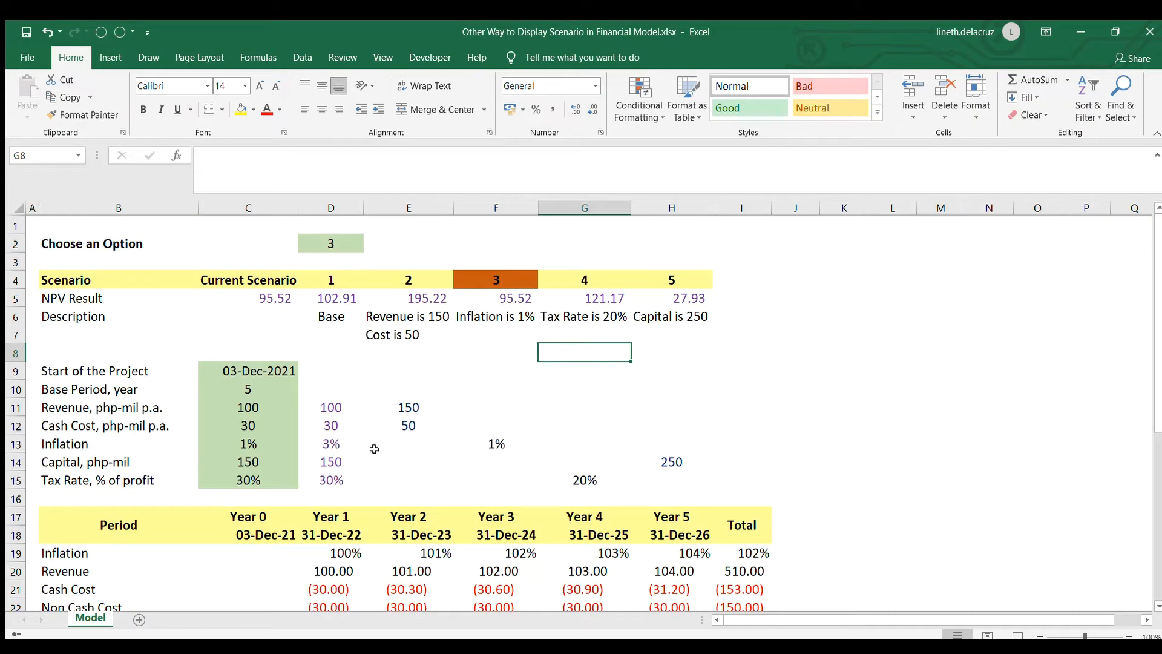
pyautogui.moveTo(144, 384)
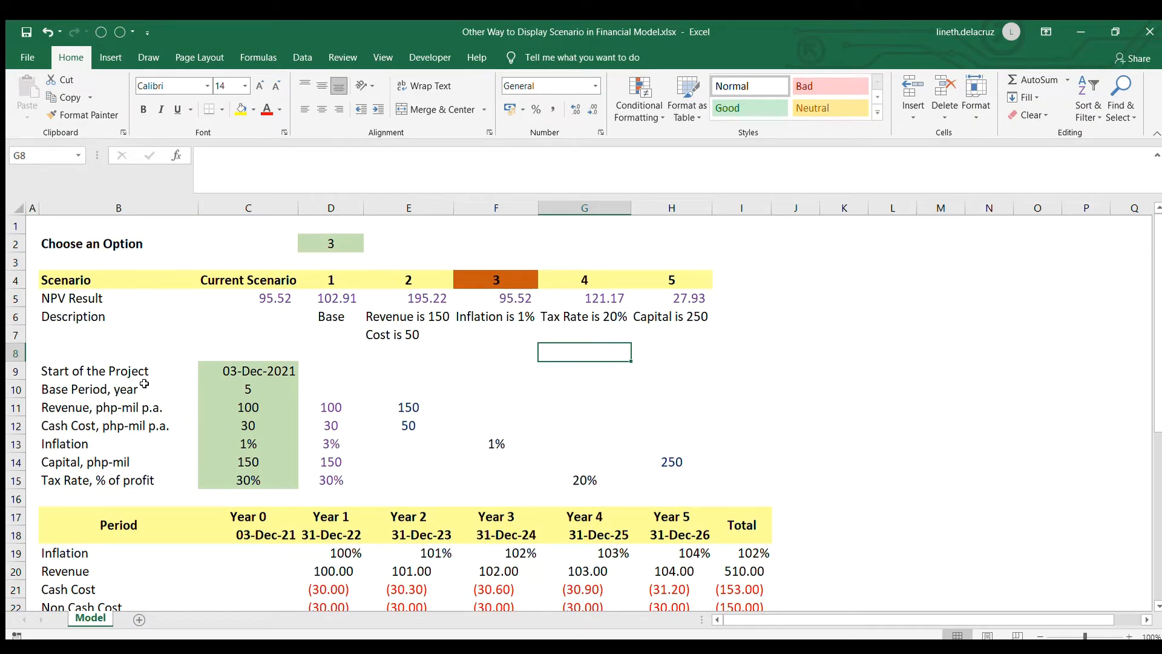
pyautogui.moveTo(243, 407)
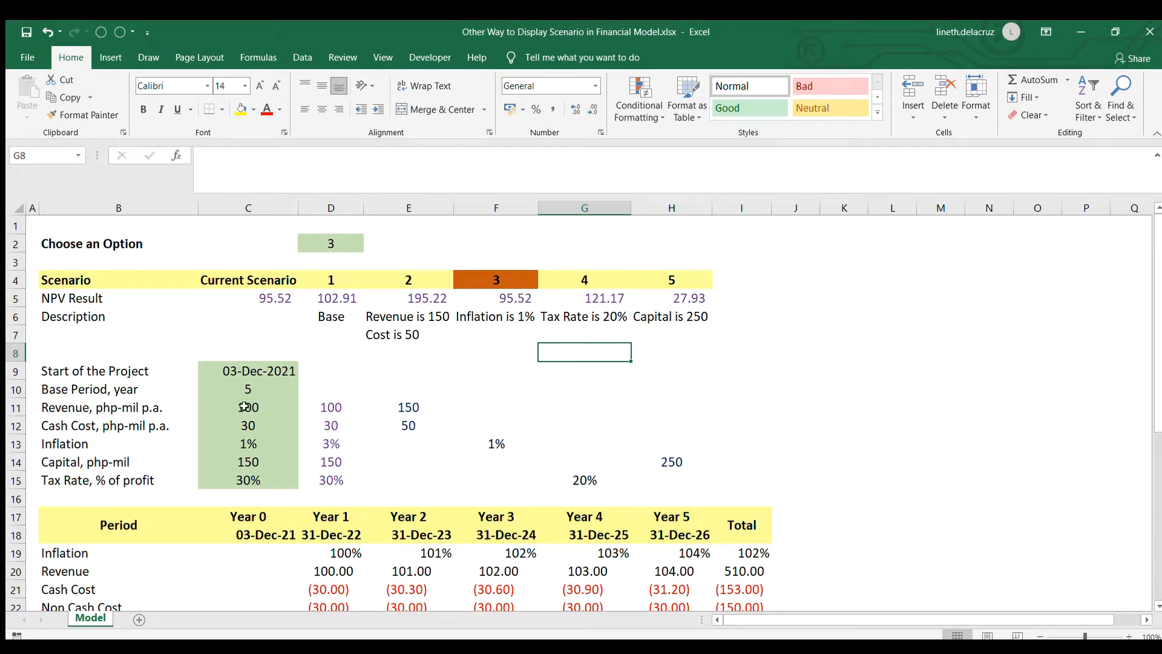
pyautogui.click(247, 407)
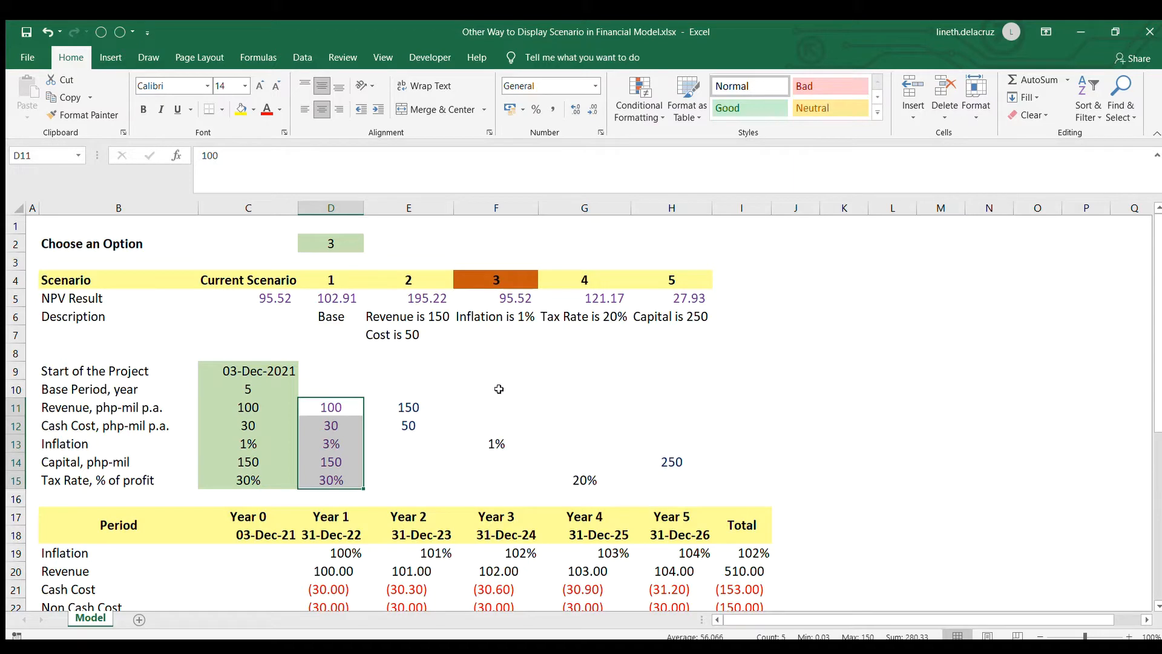
pyautogui.moveTo(485, 406)
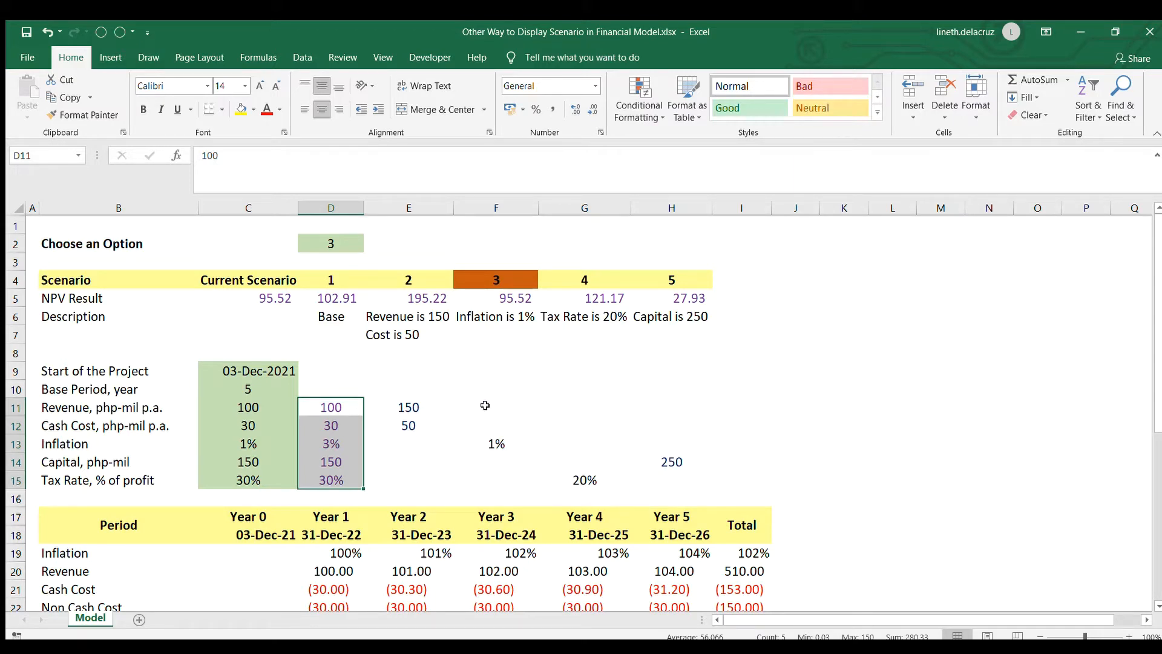
pyautogui.moveTo(471, 404)
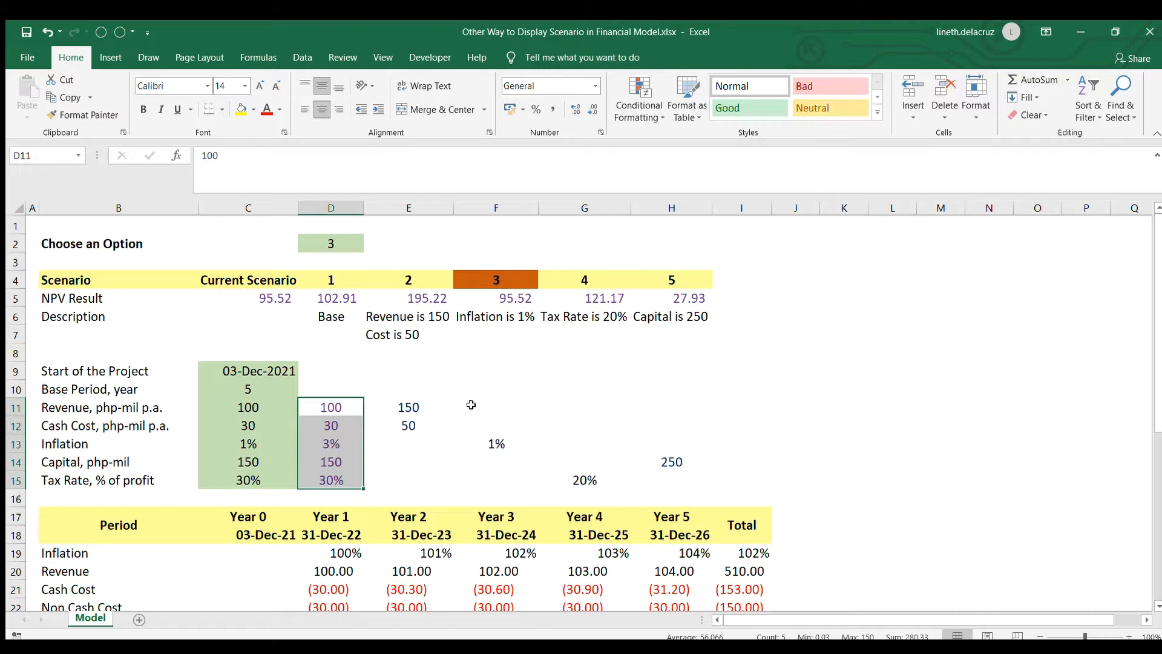
pyautogui.moveTo(81, 619)
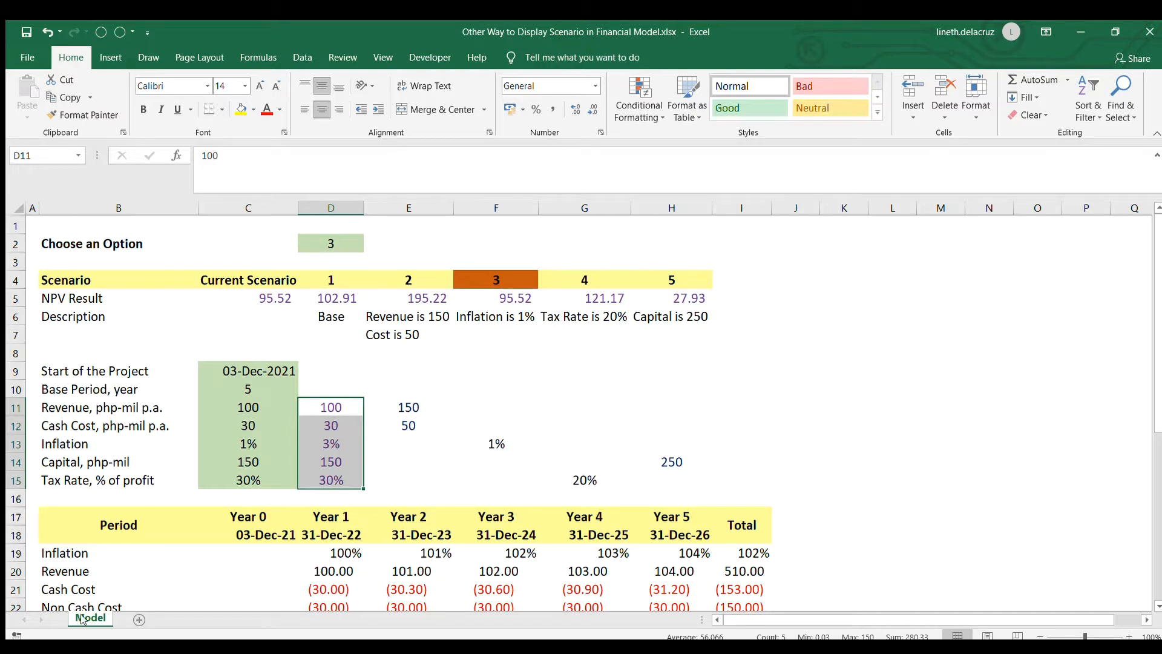
pyautogui.moveTo(58, 484)
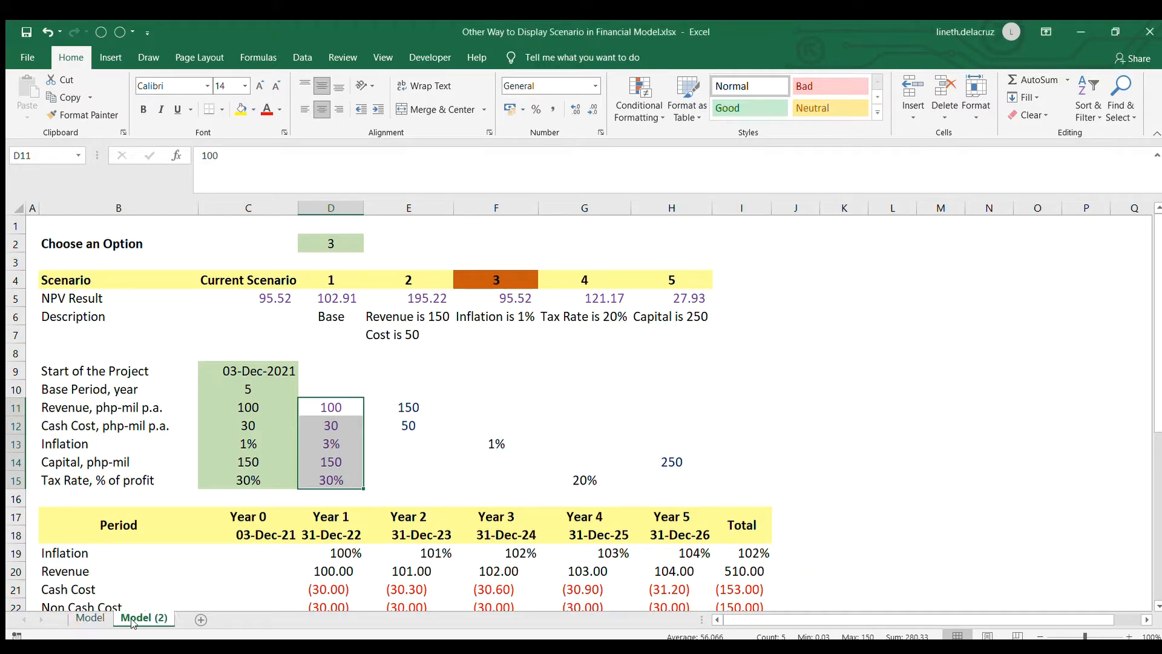
# On Model (2), copy scenario 1's revenue and cash cost toward the blank scenario 3–5 cells.
pyautogui.click(329, 351)
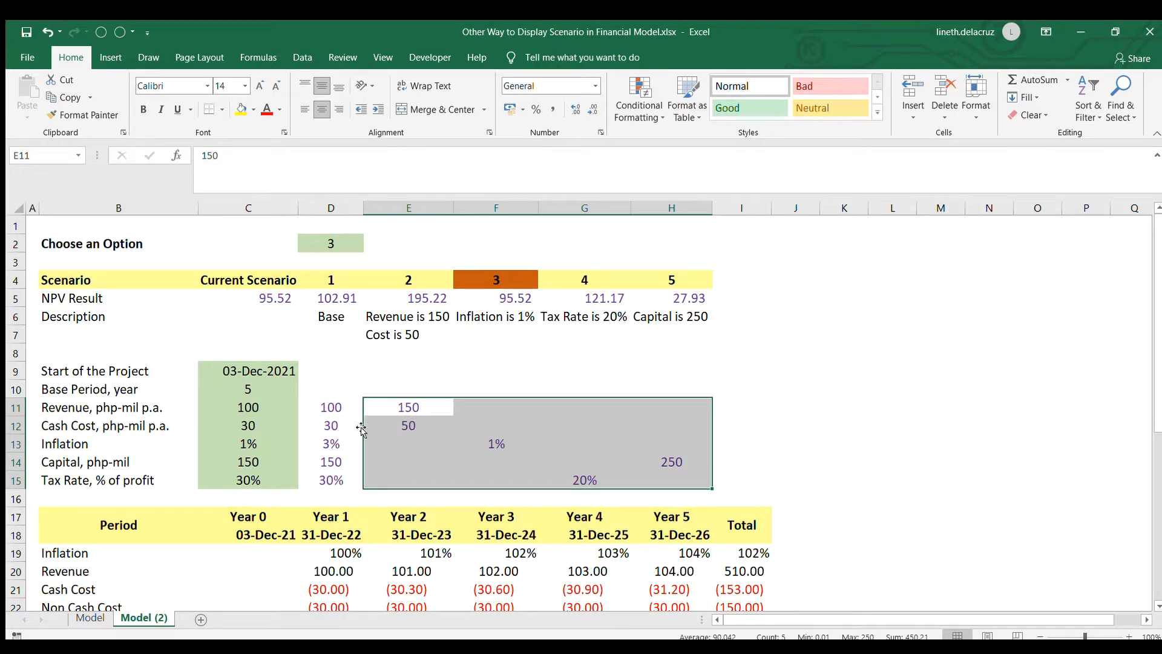
pyautogui.click(408, 407)
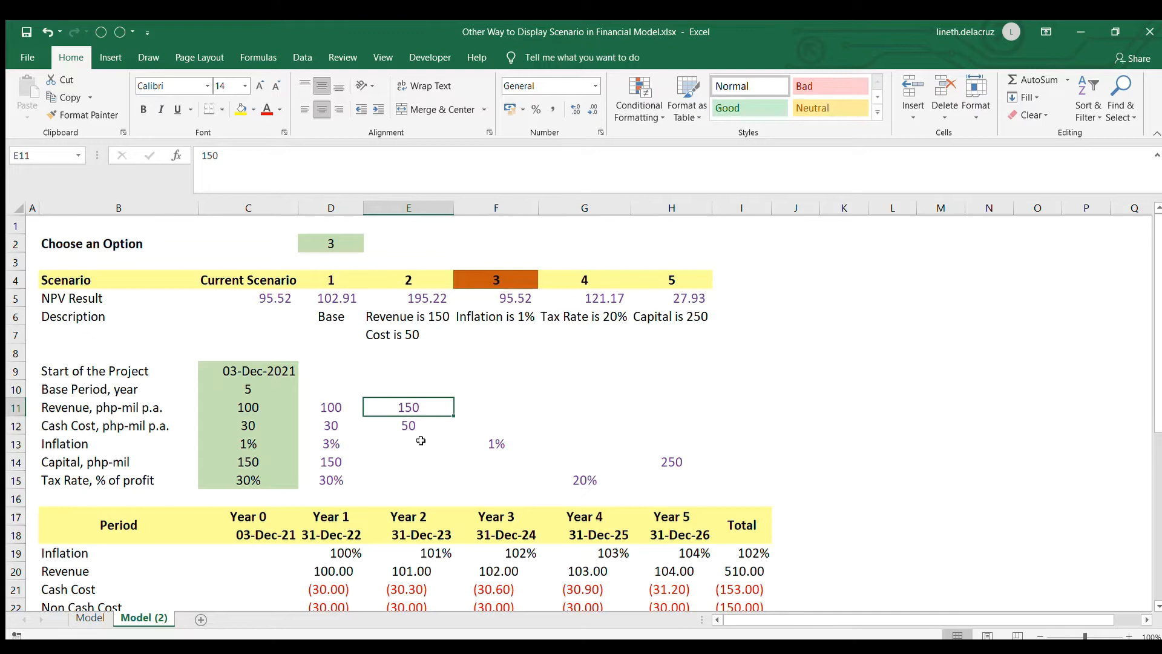
pyautogui.moveTo(623, 420)
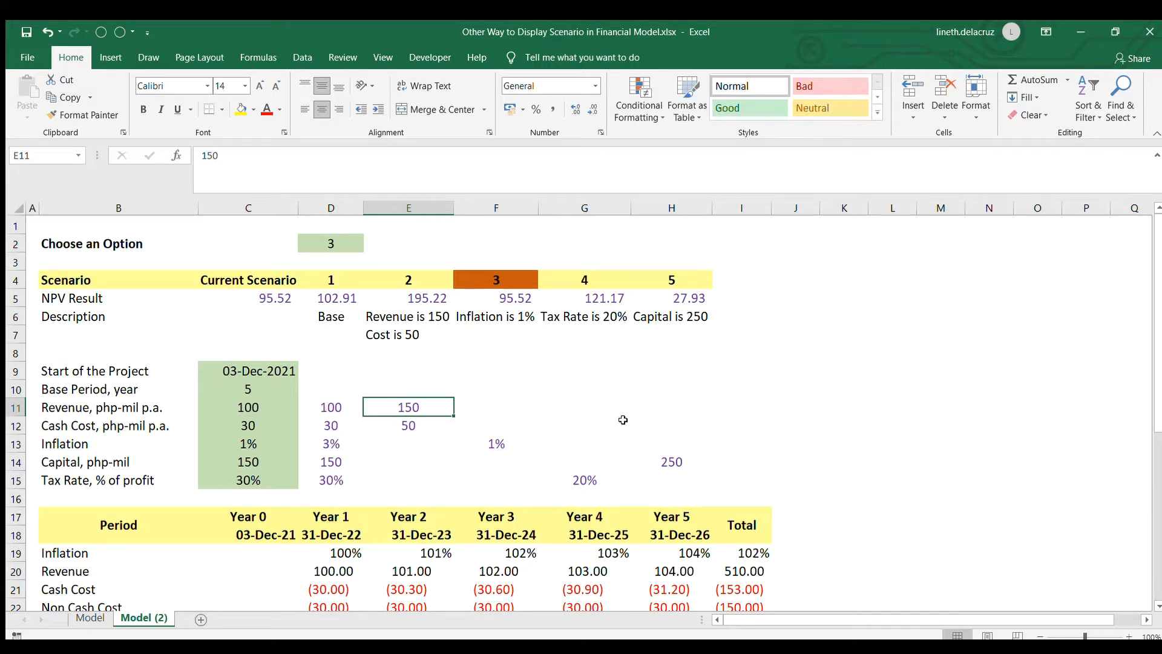
pyautogui.moveTo(429, 442)
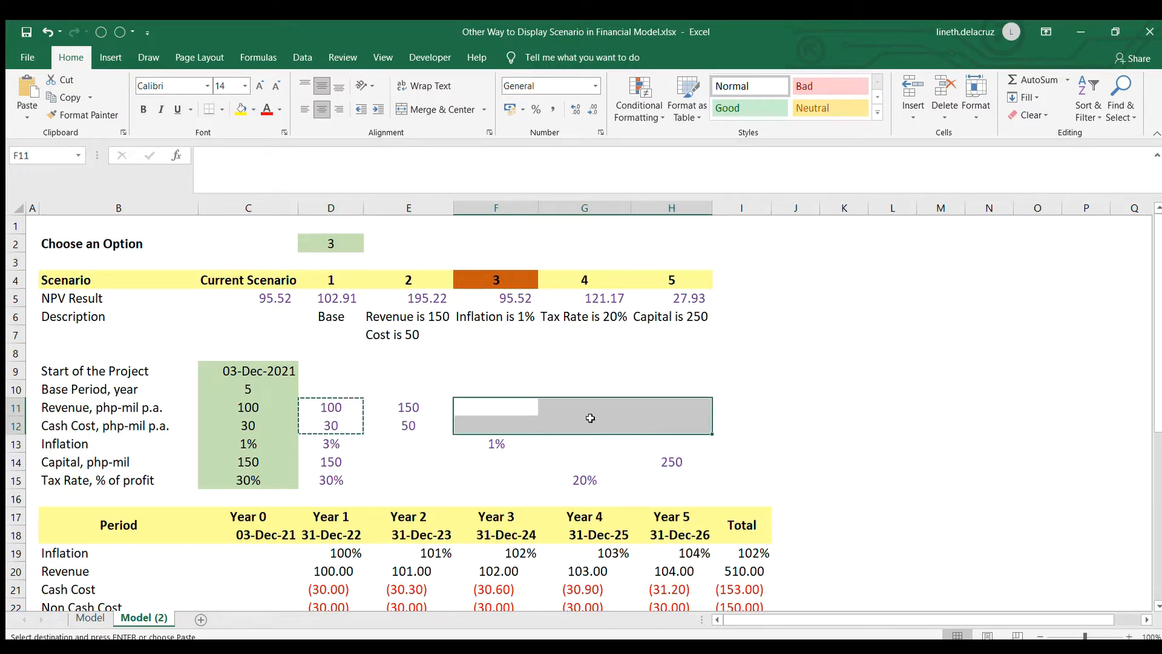
# Paste scenario 1's base values into every blank scenario input, then select the current-scenario revenue cell.
pyautogui.click(407, 442)
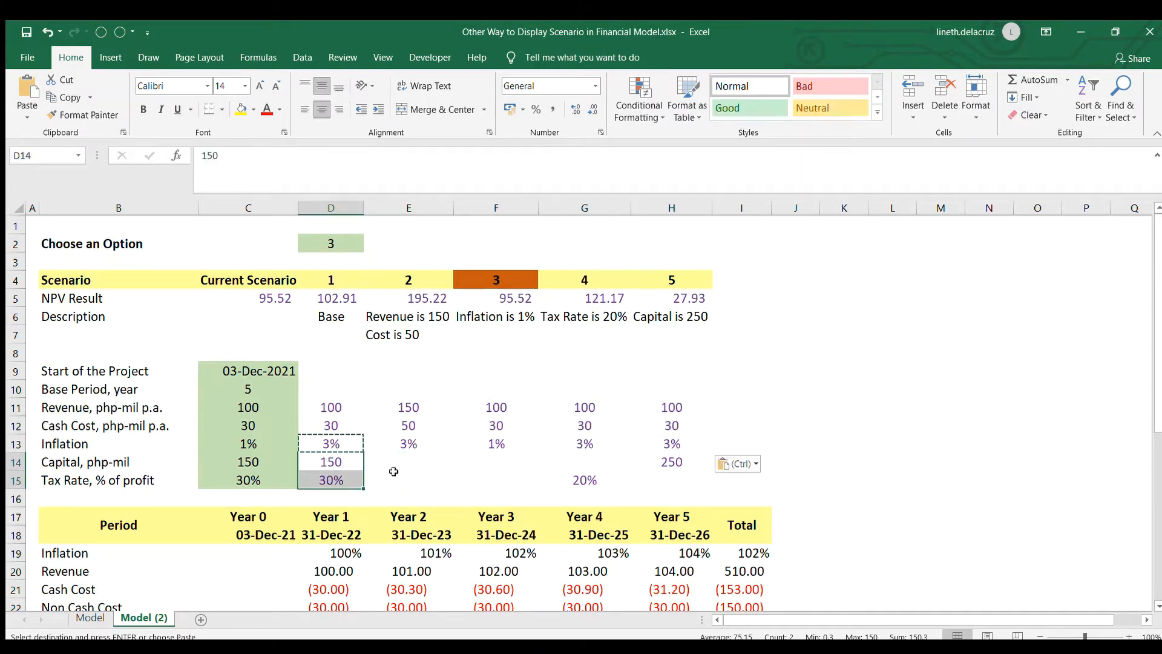
pyautogui.click(407, 461)
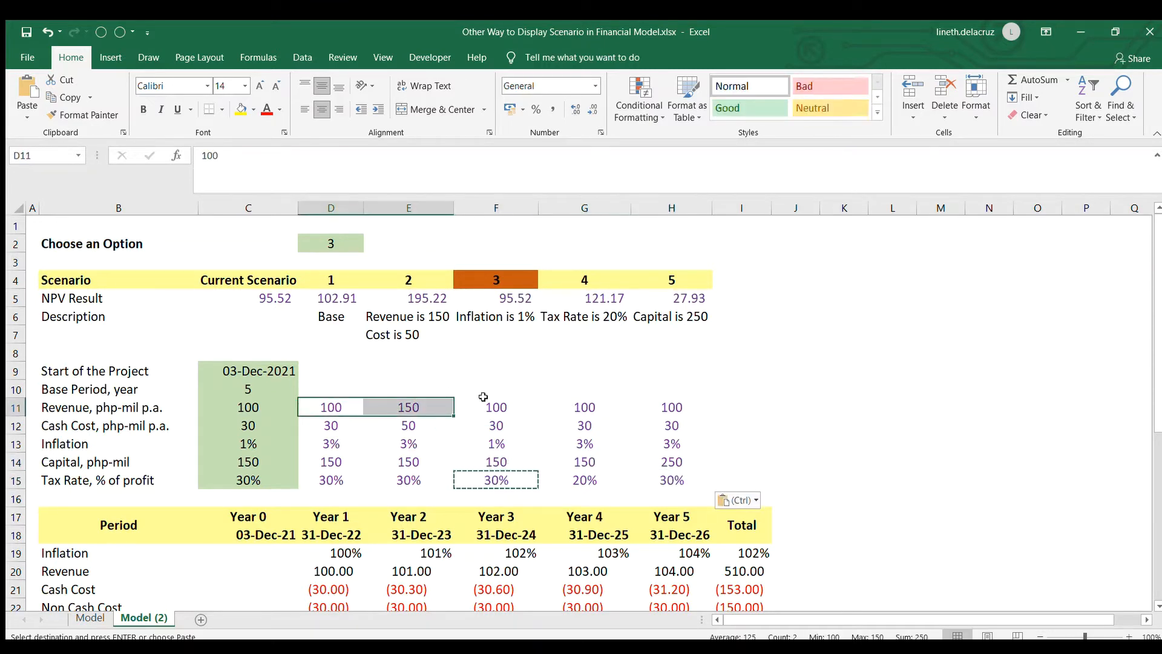
pyautogui.click(496, 407)
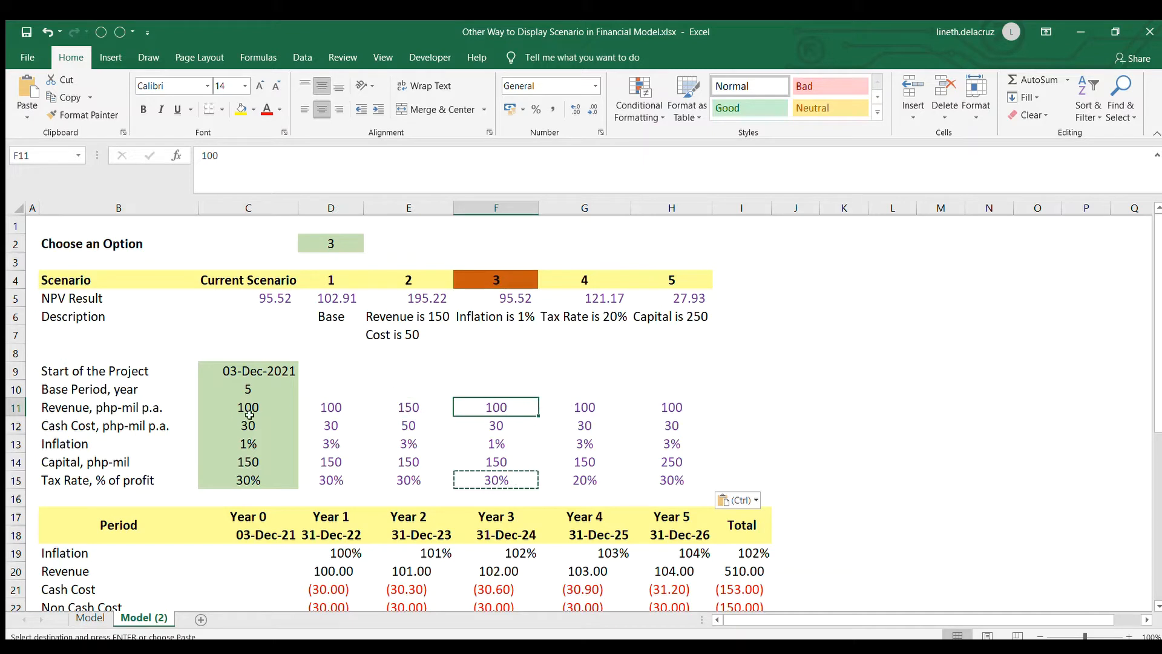
pyautogui.click(247, 407)
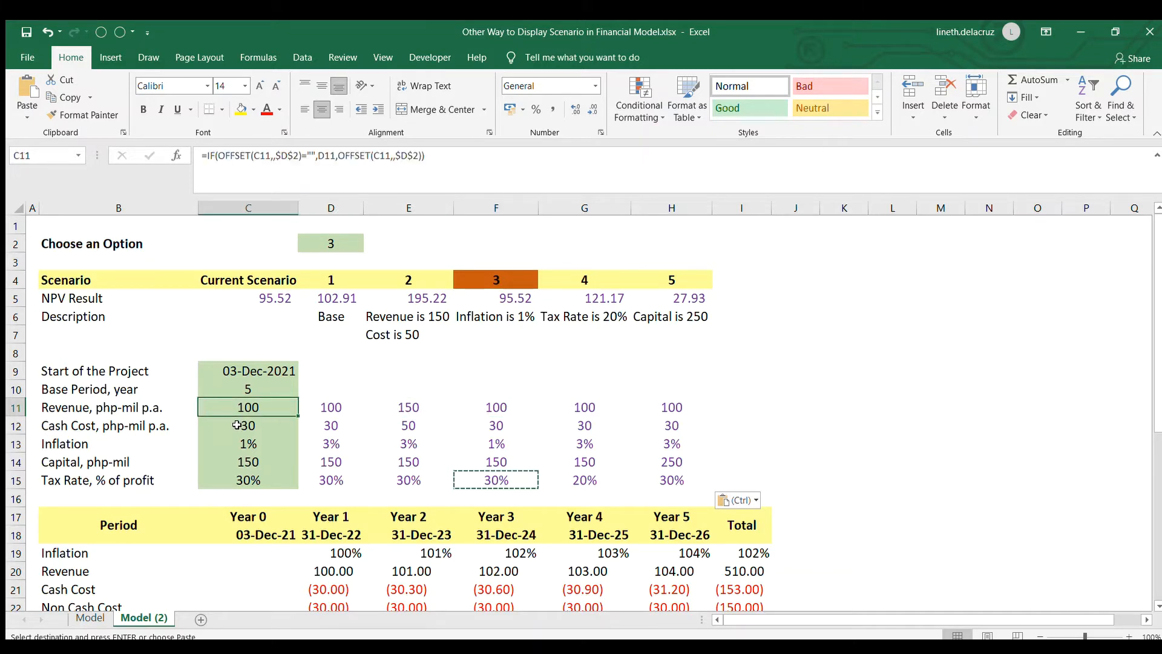
# Enter =CHOOSE($D$2,D11,E11,F11,G11,H11) as the current-scenario revenue formula.
pyautogui.write('=c')
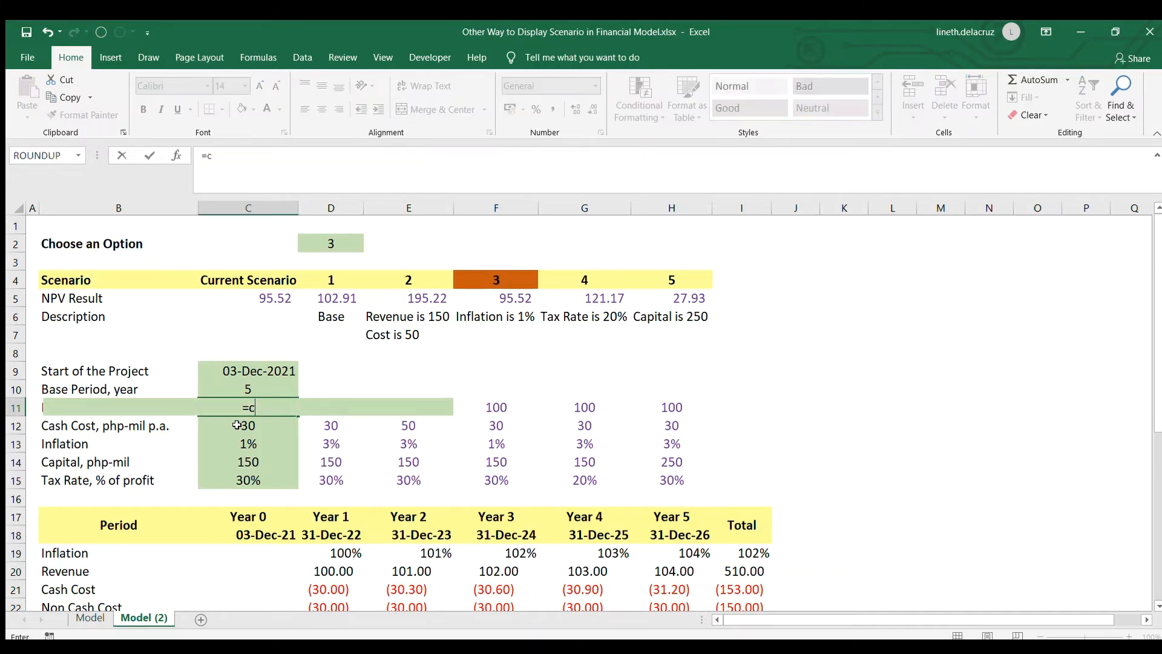
pyautogui.write('hoose')
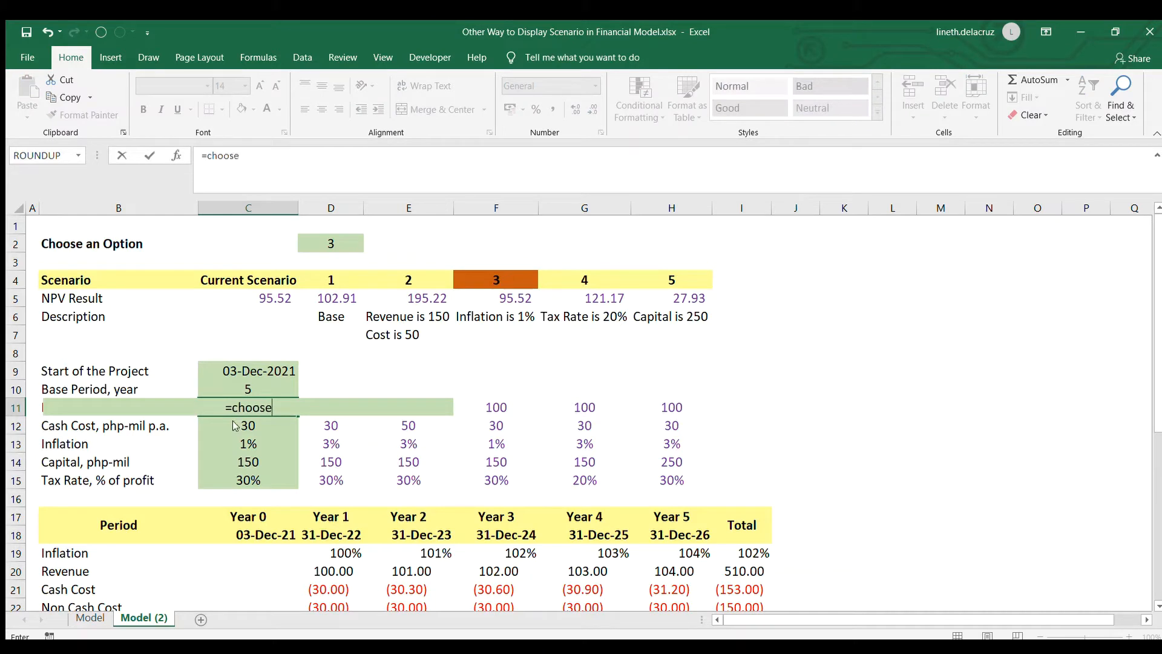
pyautogui.write('(')
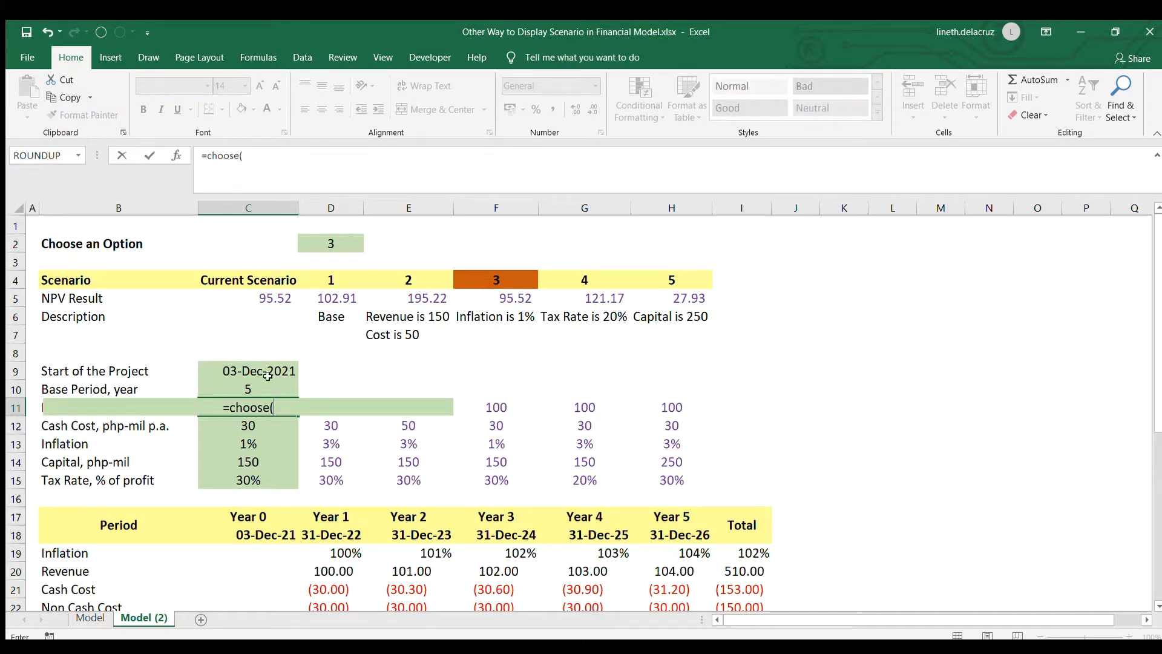
pyautogui.click(329, 243)
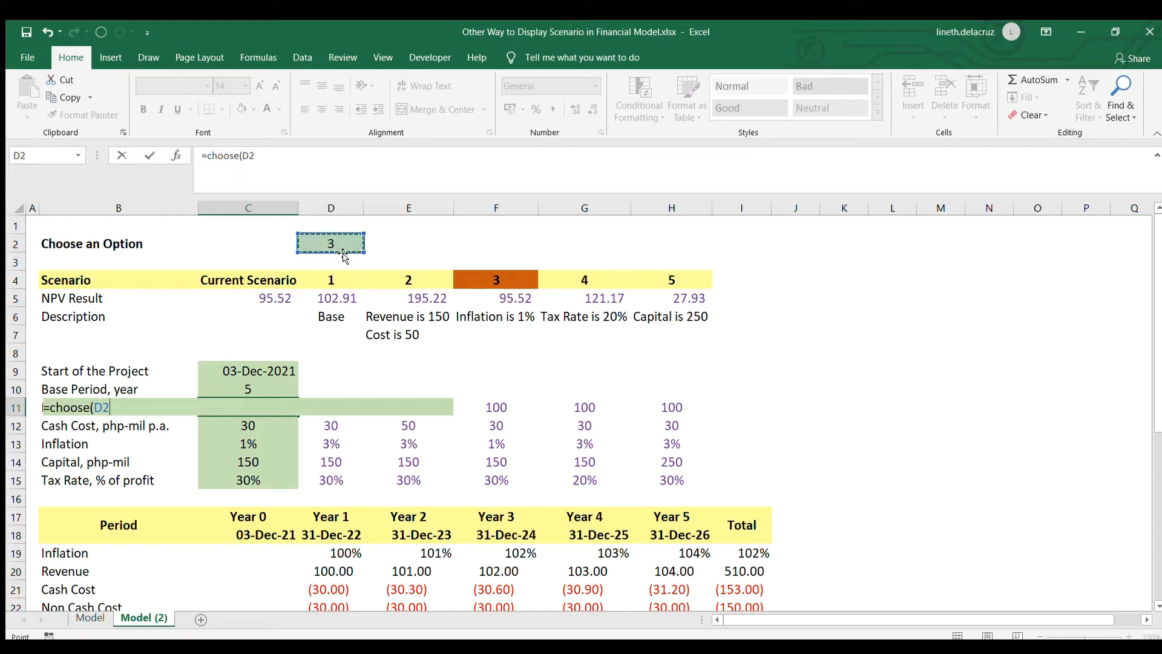
pyautogui.write(',')
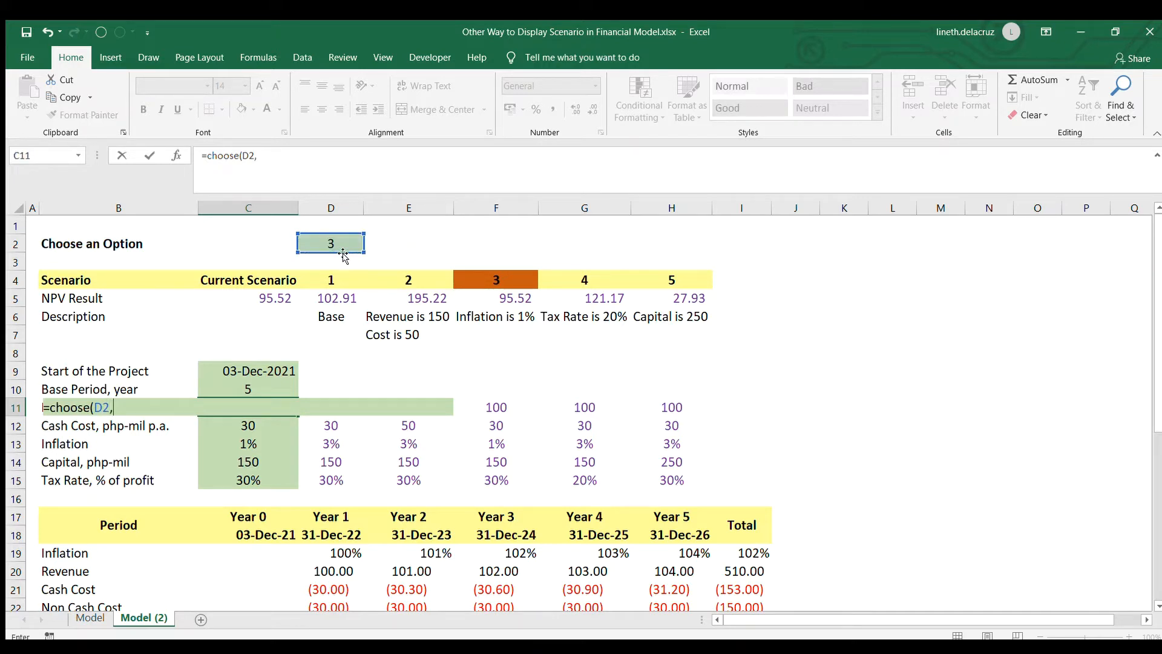
pyautogui.click(330, 407)
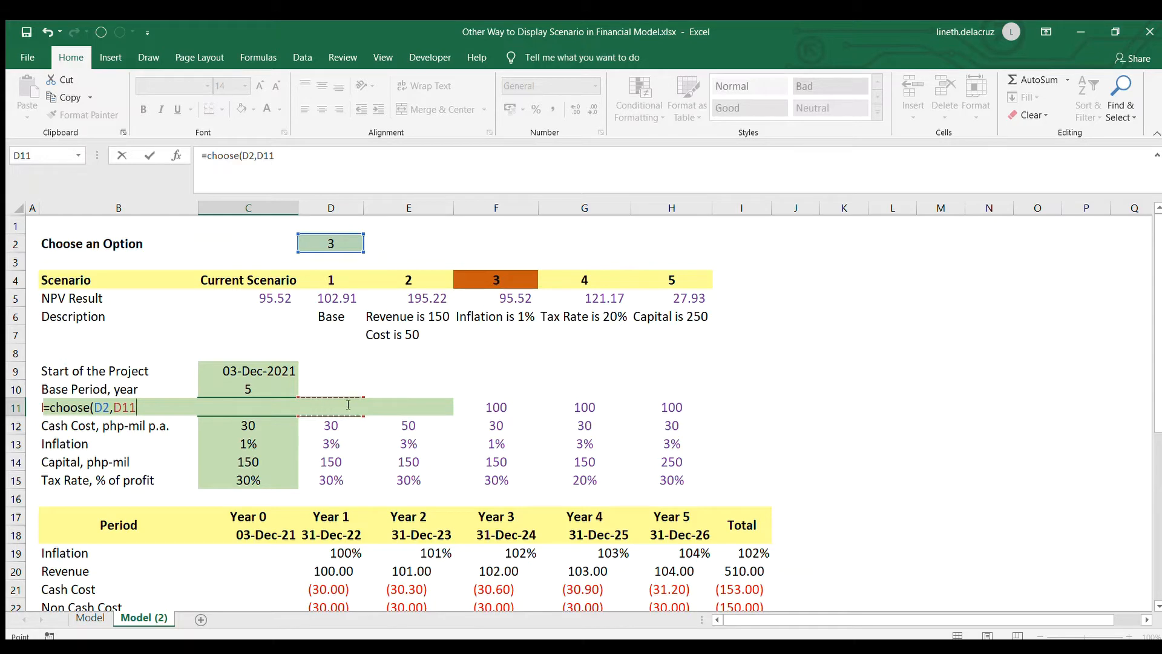
pyautogui.click(408, 406)
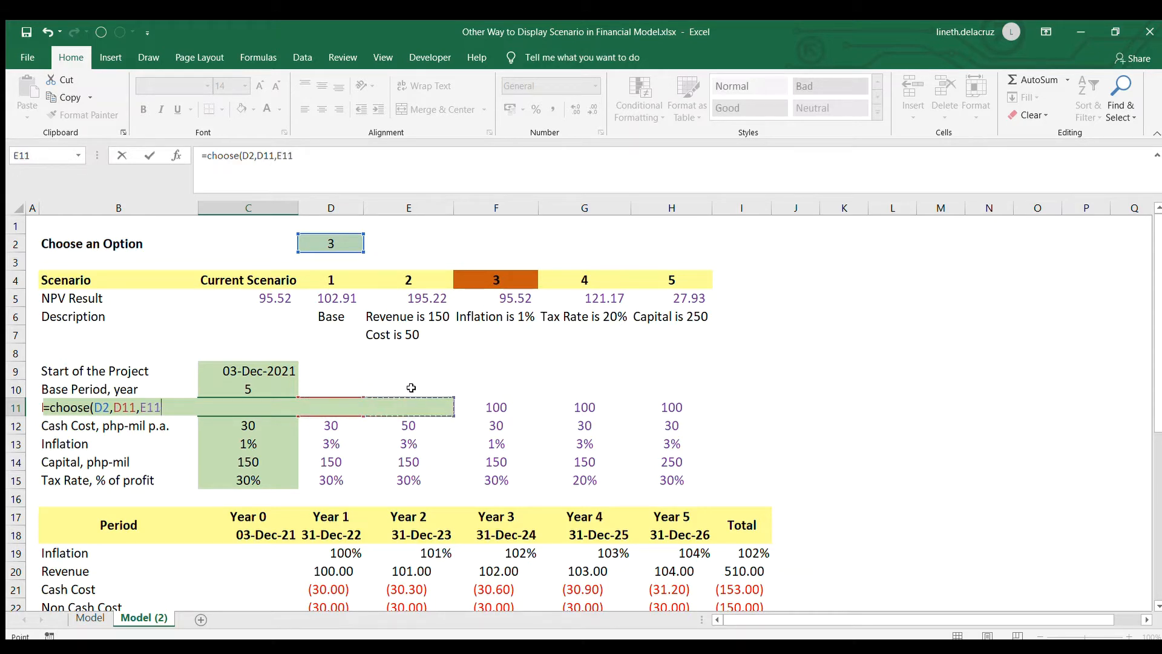
pyautogui.click(495, 407)
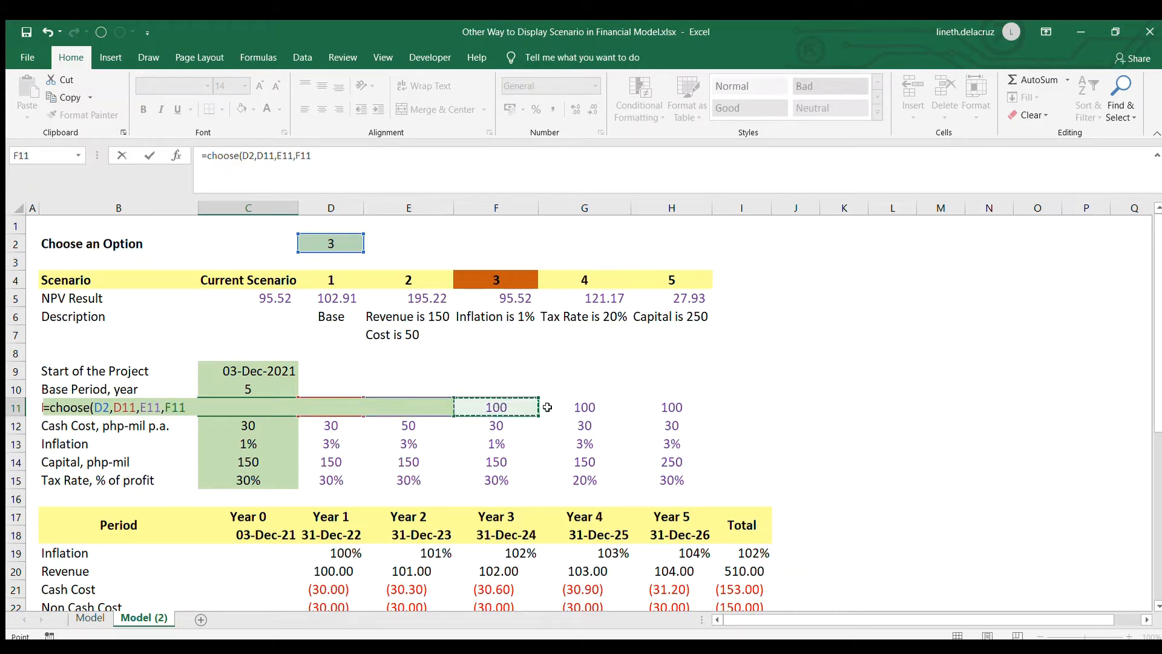
pyautogui.click(671, 407)
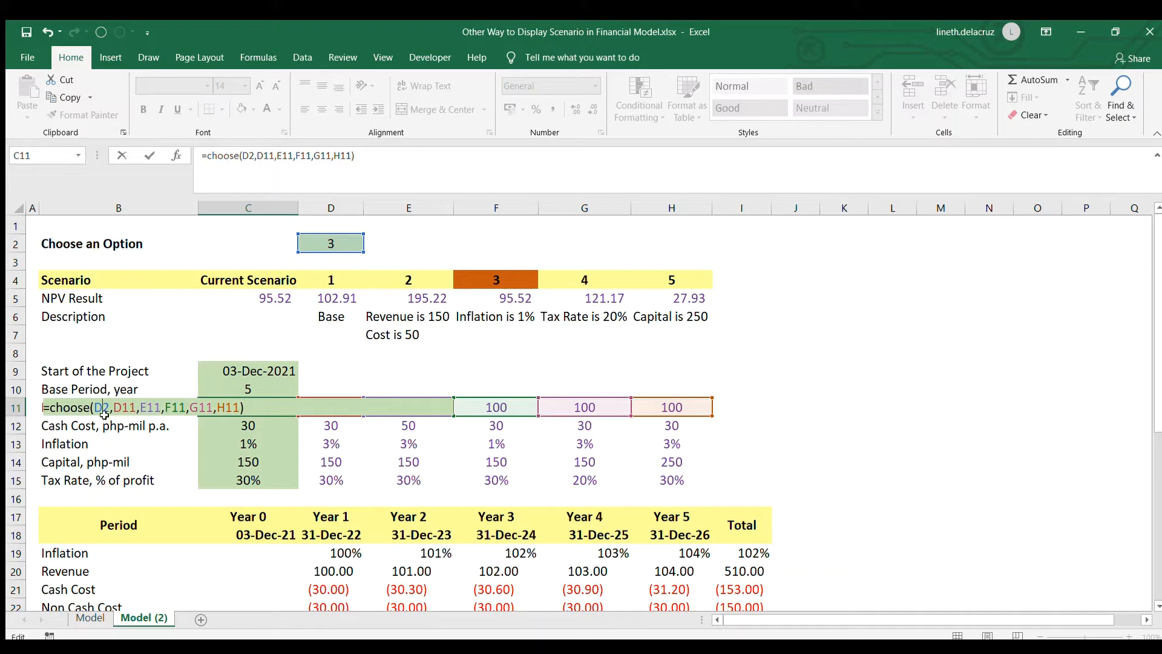
# Copy the revenue CHOOSE formula down to the other current-scenario inputs C12:C15.
pyautogui.click(247, 425)
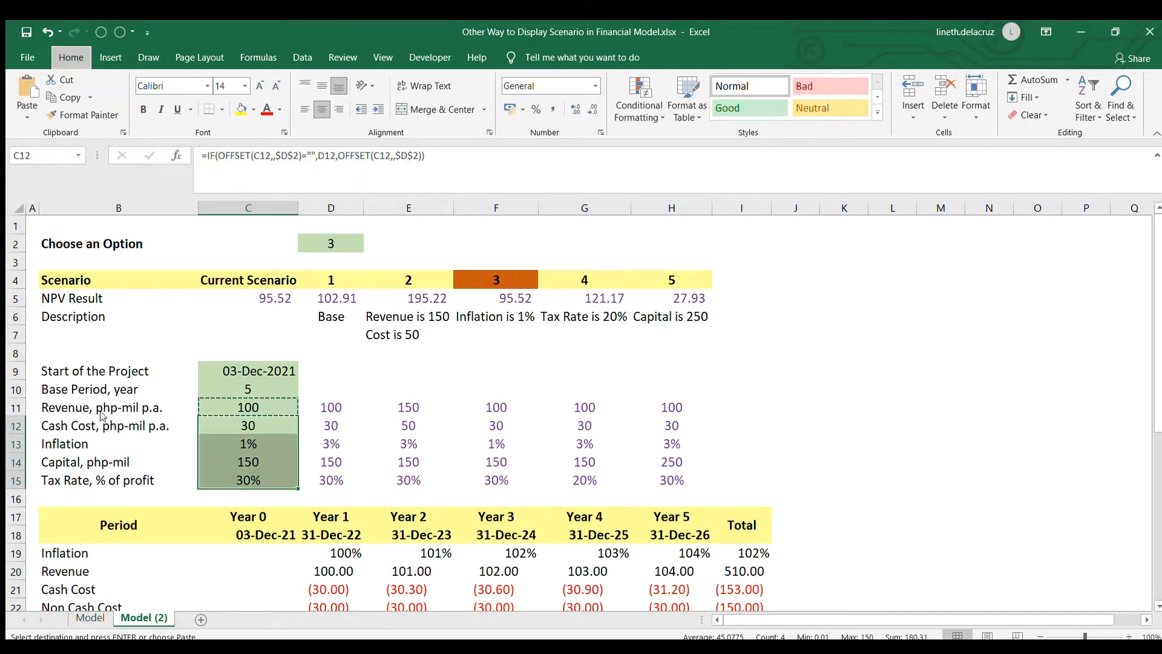
pyautogui.press('ctrl+v')
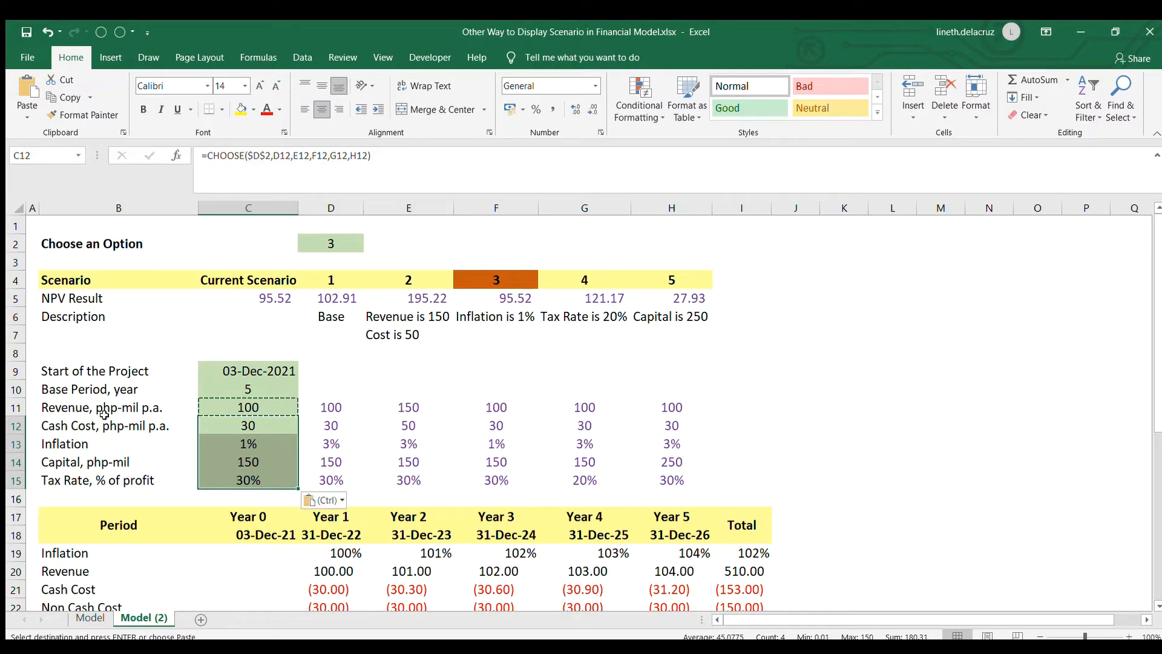
pyautogui.click(330, 244)
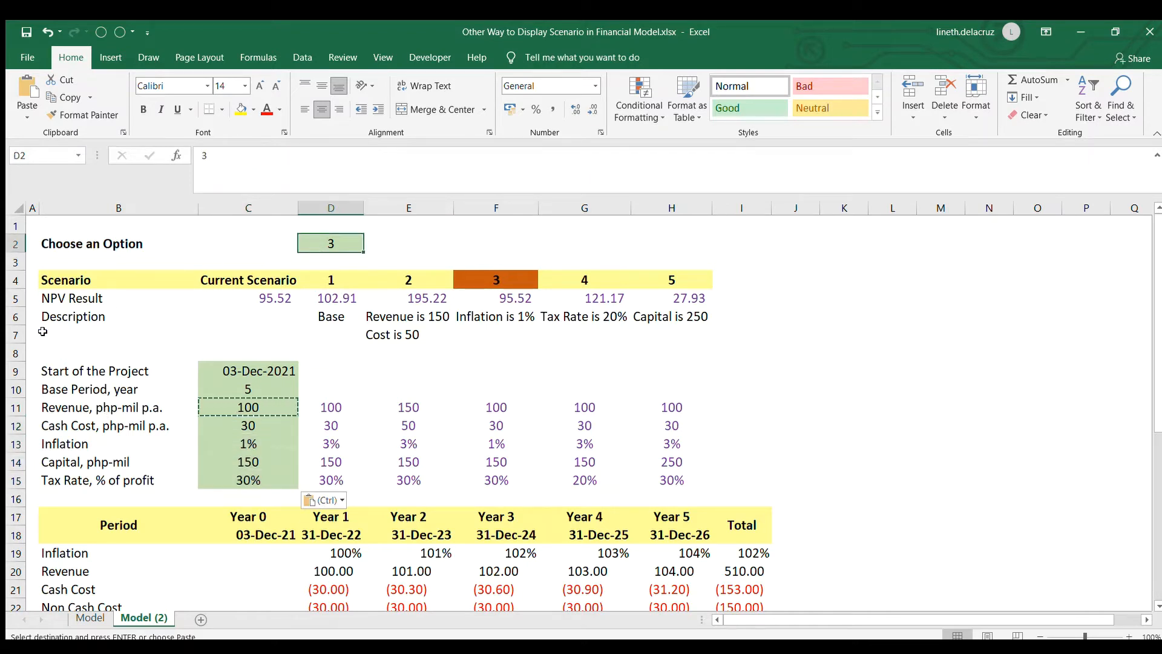
# Freeze panes at row 6 so the scenario and NPV rows stay visible.
pyautogui.click(15, 316)
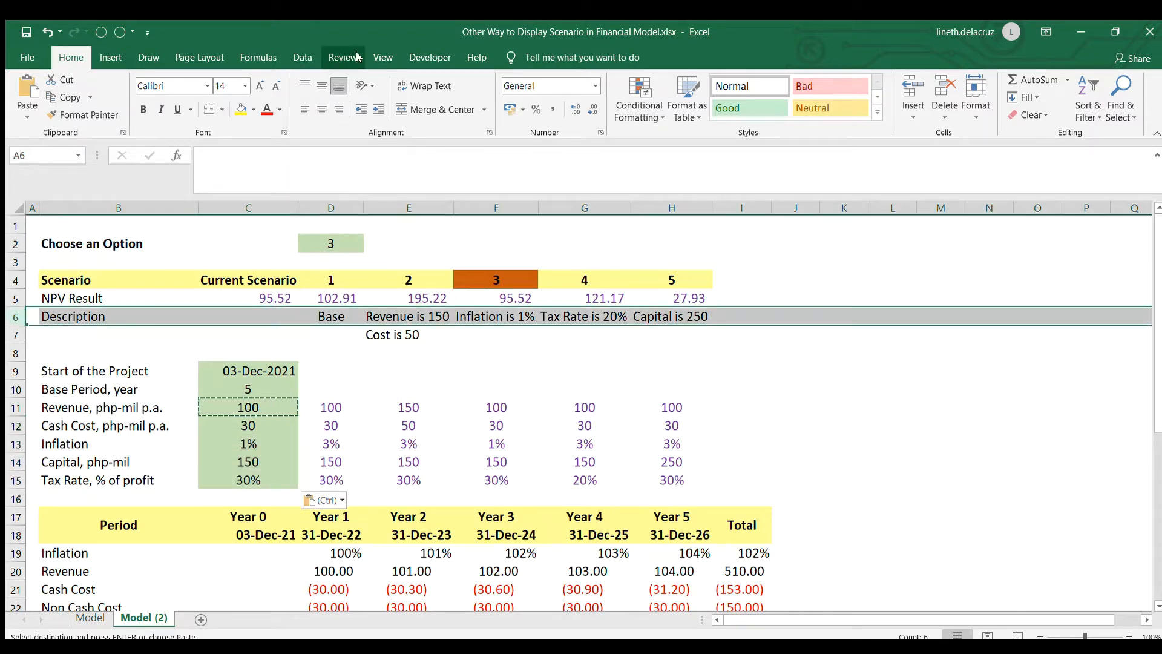
pyautogui.click(382, 57)
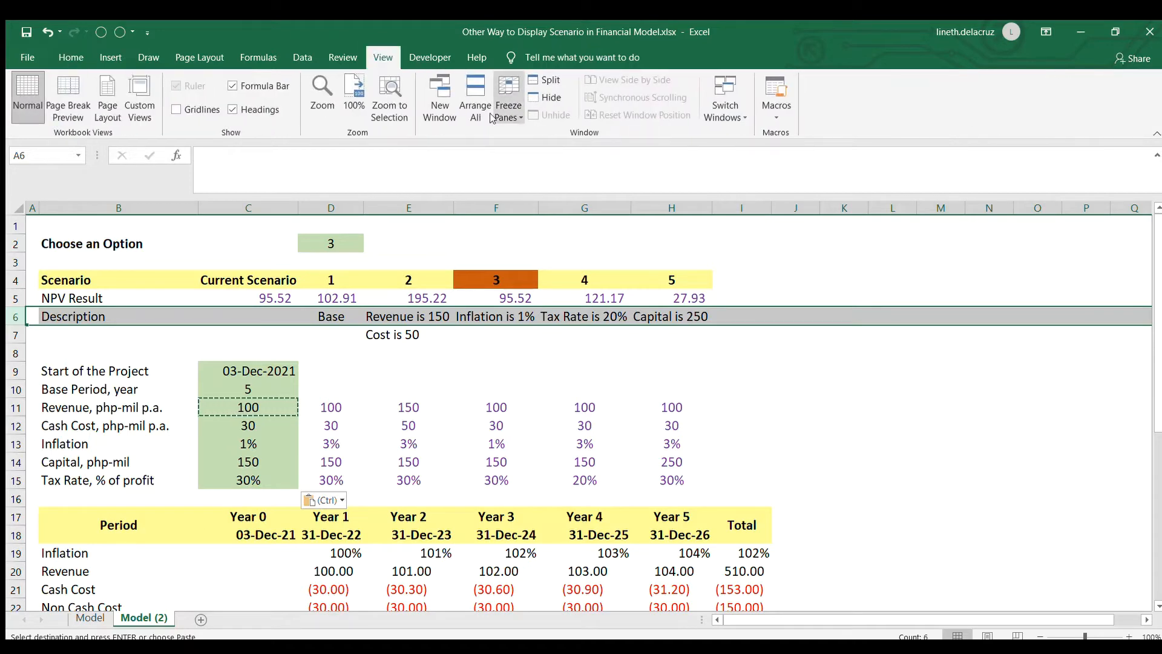
pyautogui.click(497, 298)
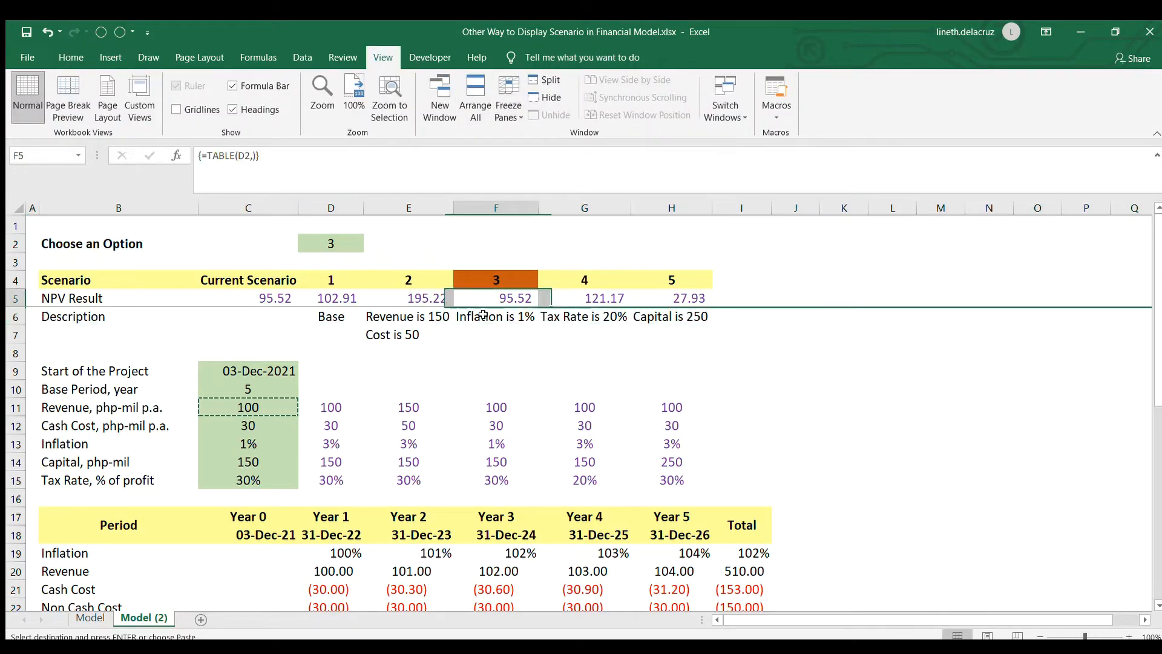
pyautogui.scroll(-3)
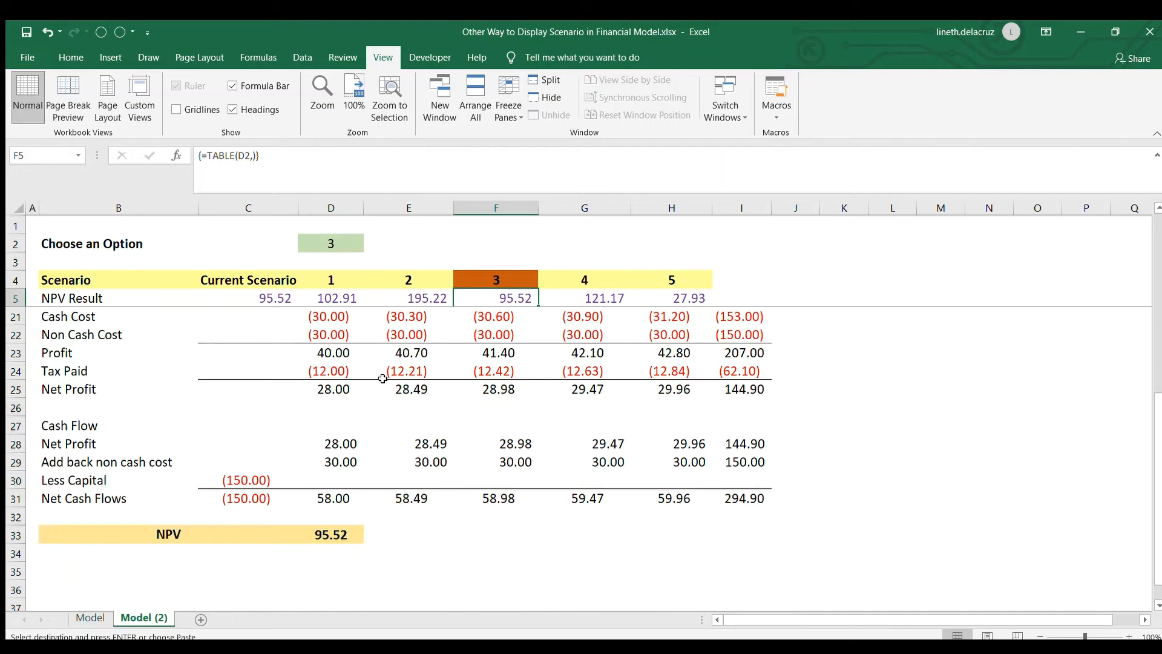
# Test scenario choices 1 and 5 in D2, leaving scenario 5 with NPV 27.93, and mark the new scenario column.
pyautogui.write('1')
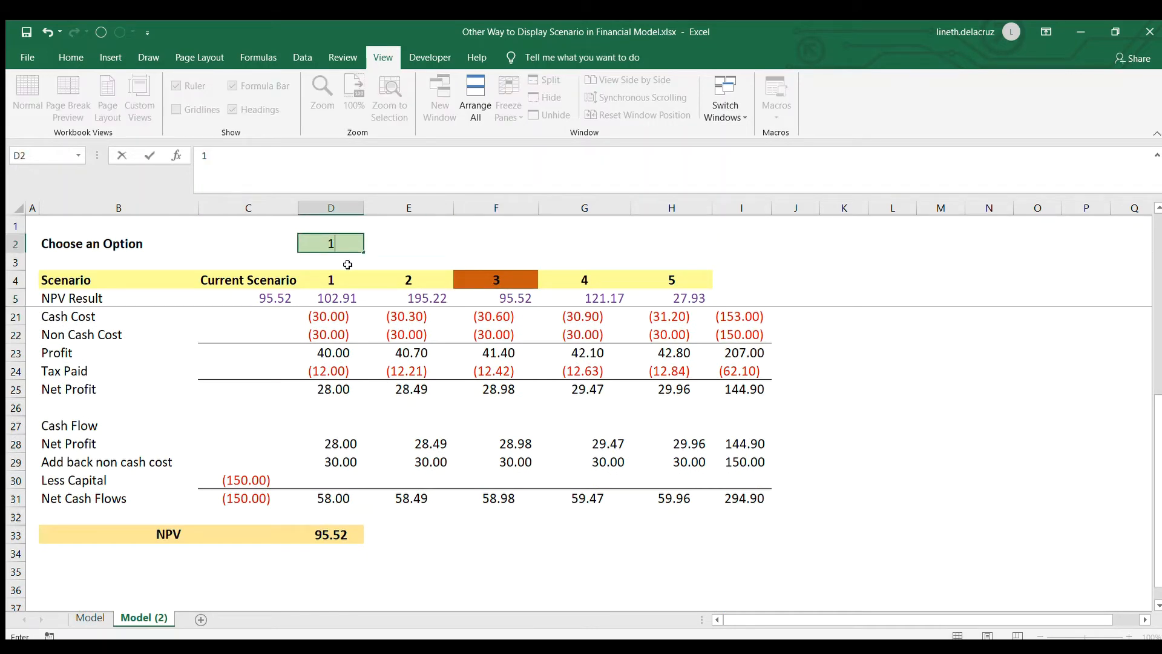
pyautogui.press('Return')
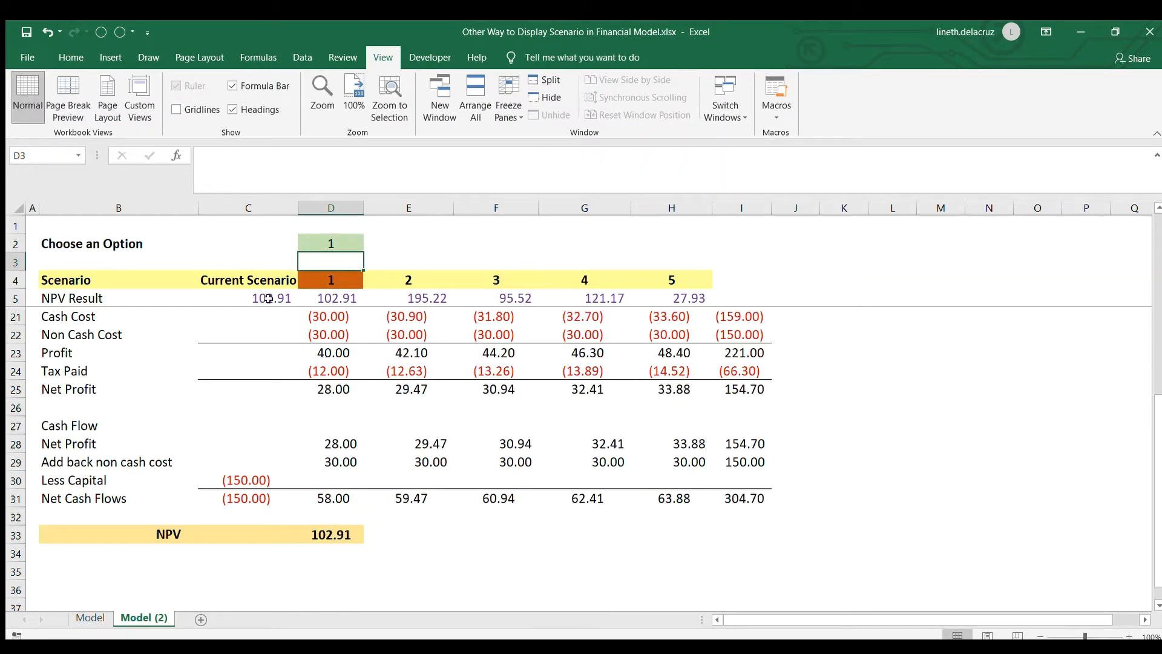
pyautogui.moveTo(311, 230)
pyautogui.write('2')
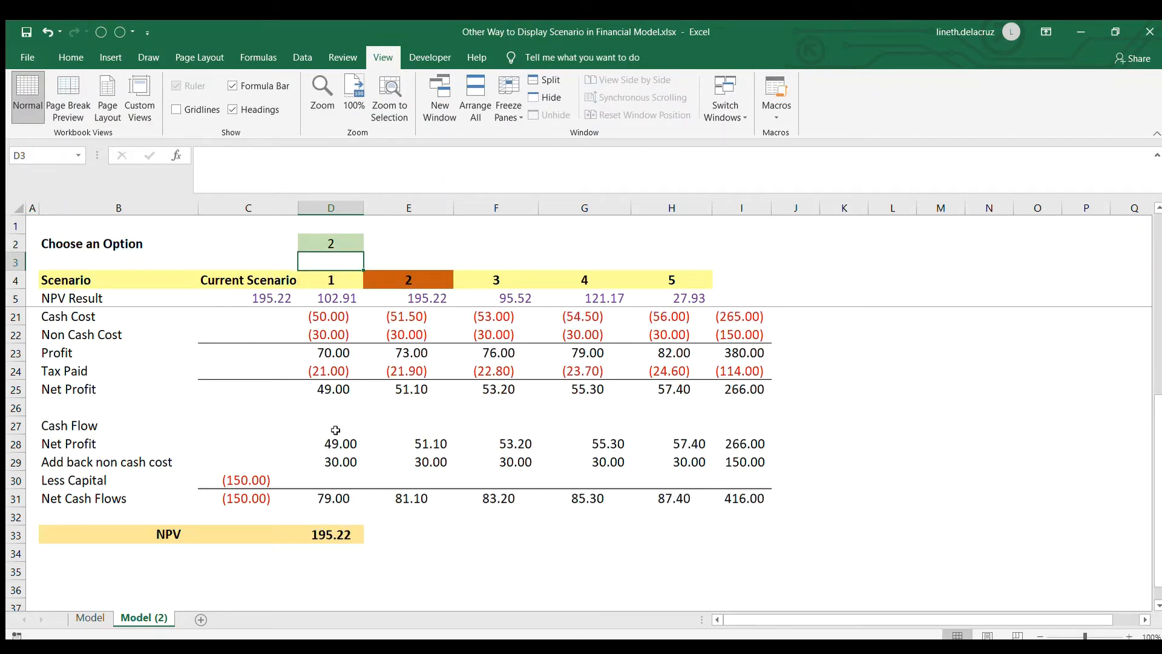
pyautogui.write('5')
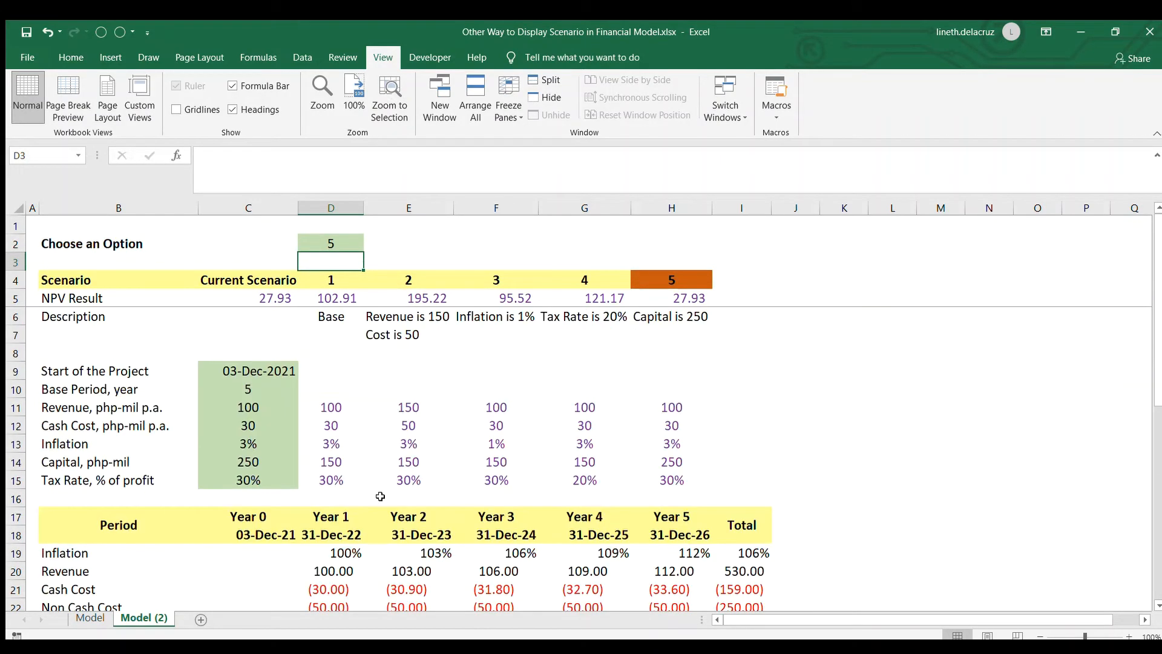
pyautogui.click(795, 425)
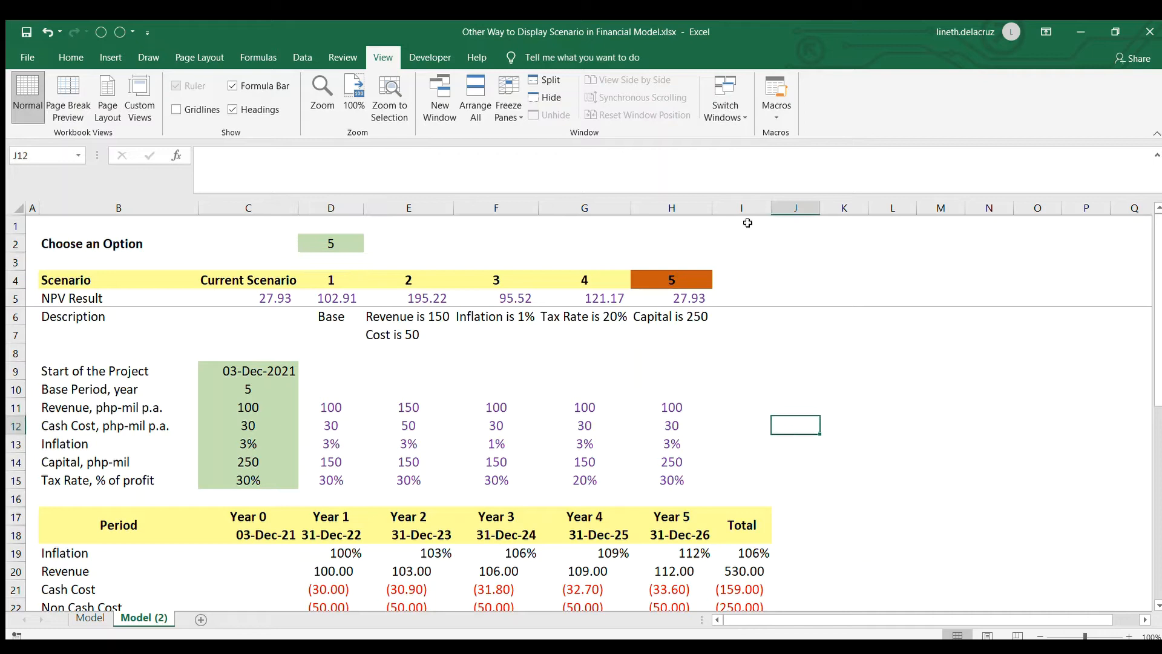
pyautogui.click(752, 334)
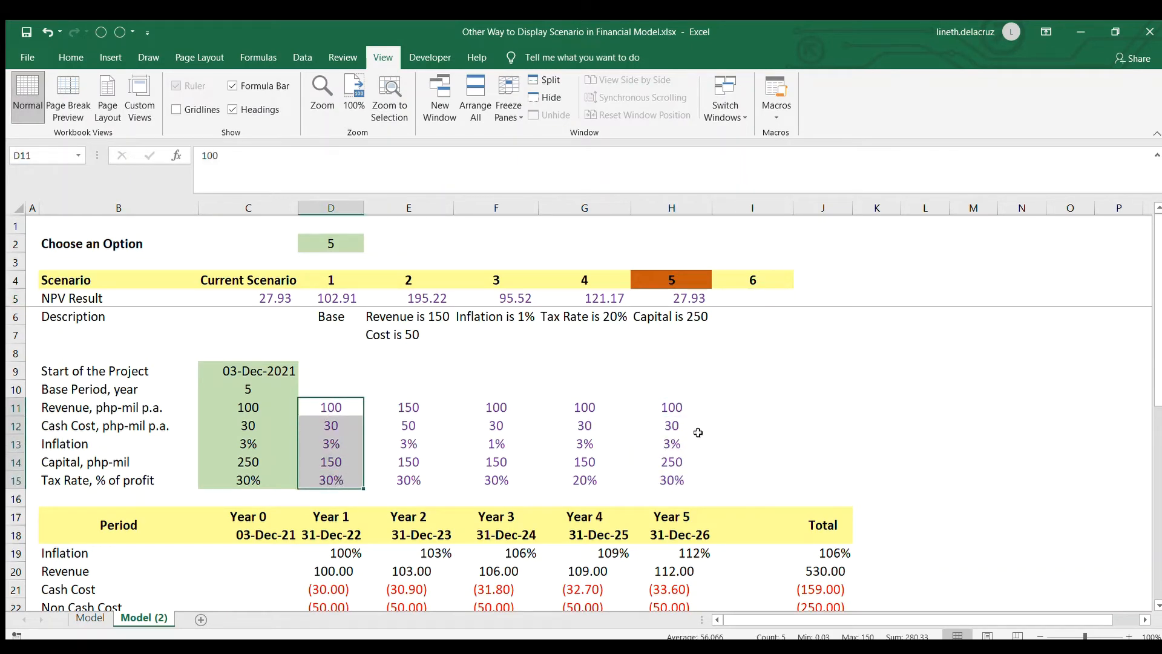
# Fill scenario 6 with inputs 80, 20, 3%, 150, 30% and the description 'Revenue is 80, Cost is 20'.
pyautogui.click(752, 407)
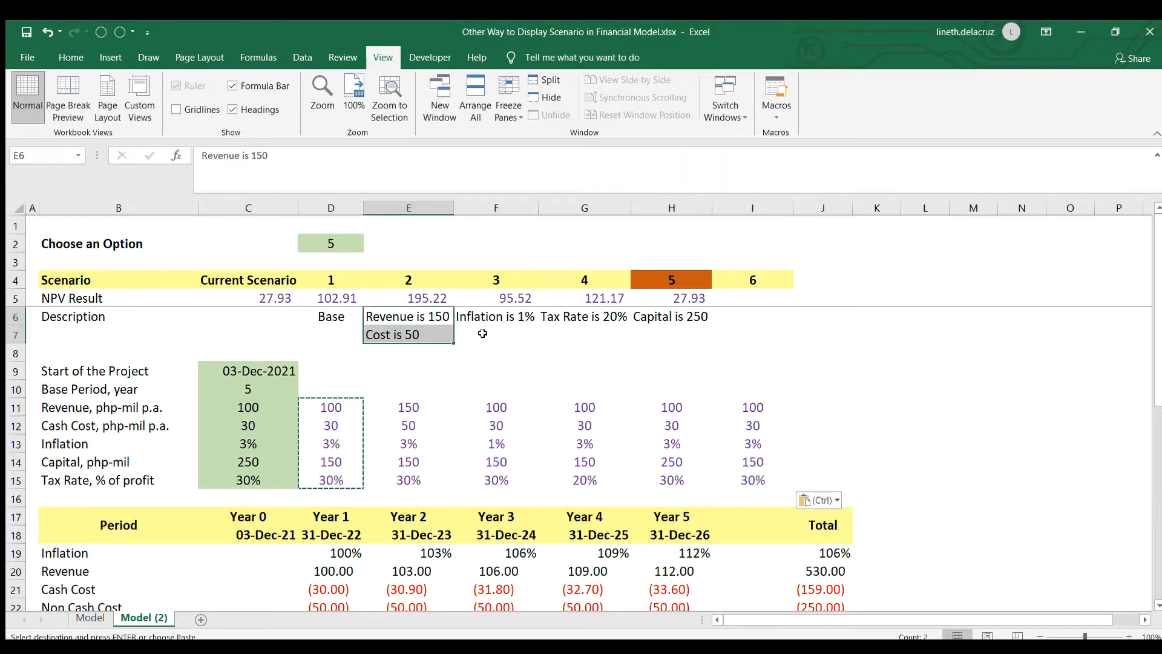
pyautogui.click(751, 316)
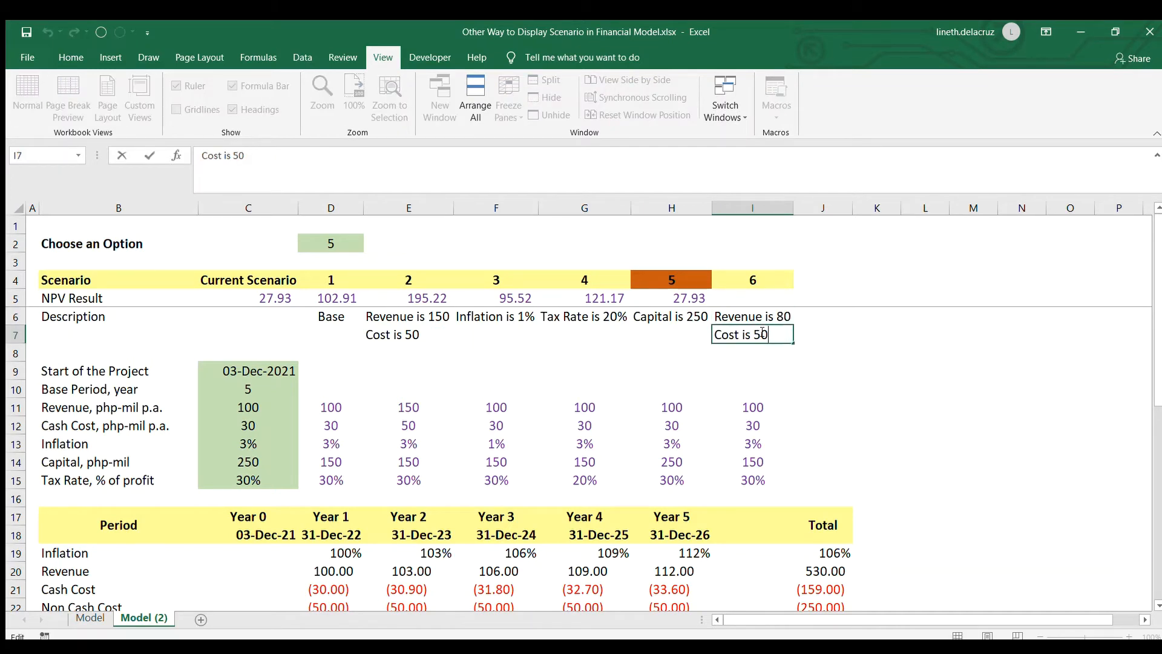
pyautogui.write('2')
pyautogui.press('Return')
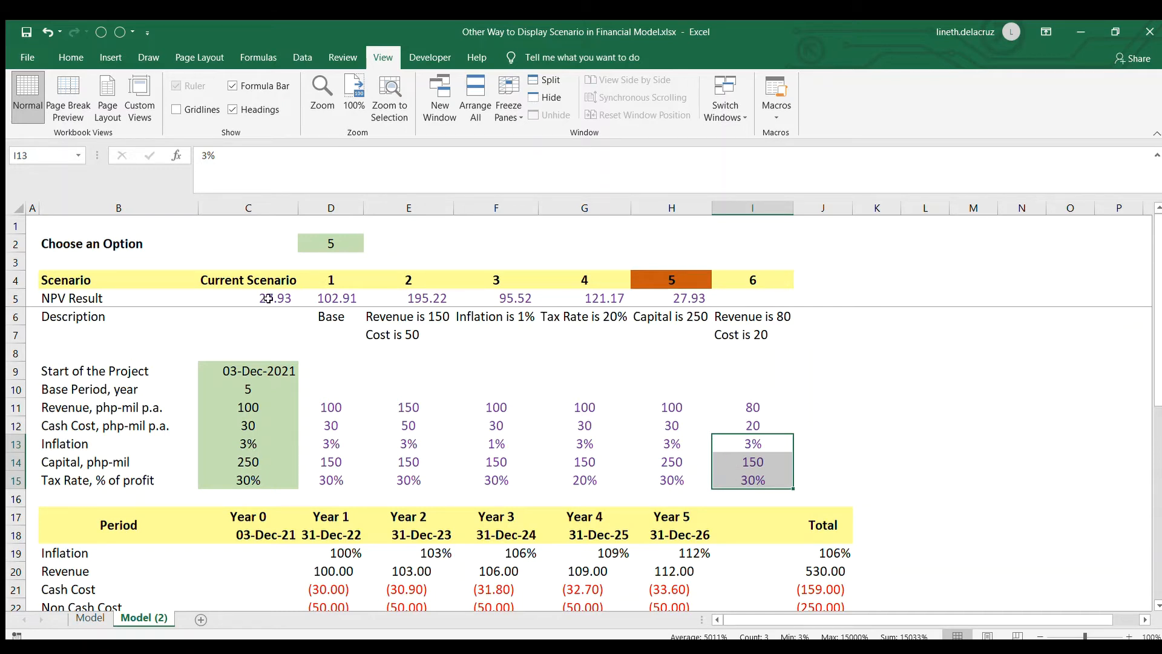
# Build a Data Table over C4:I5 with row input cell D2 so NPVs cover scenarios 1–6.
pyautogui.click(248, 280)
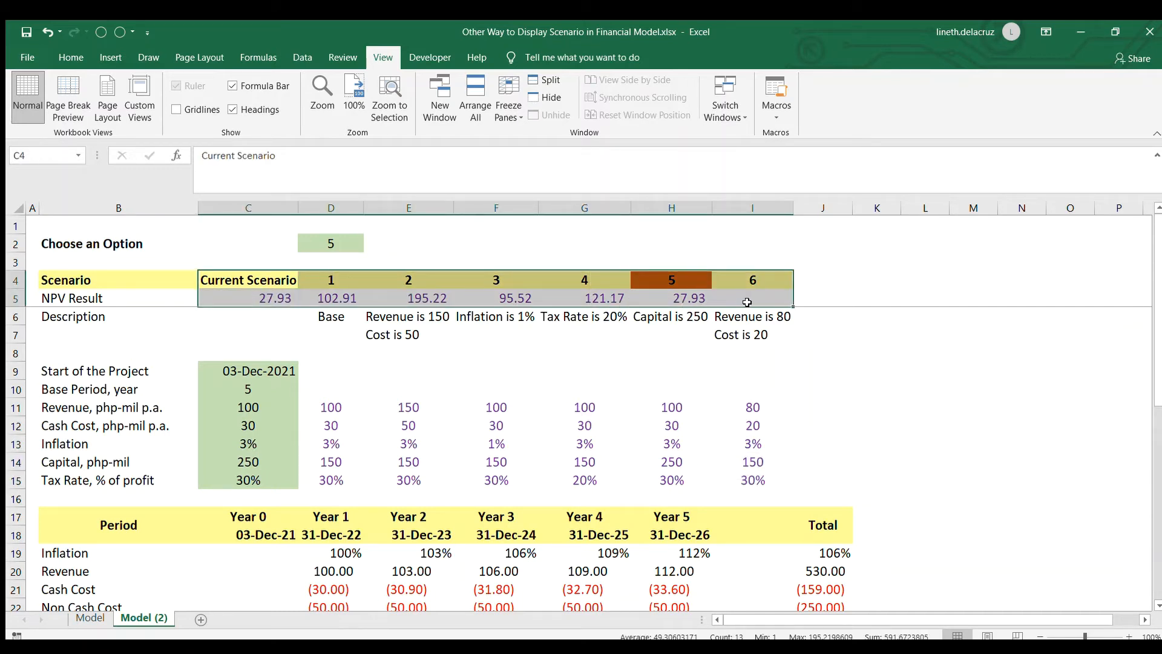
pyautogui.moveTo(322, 93)
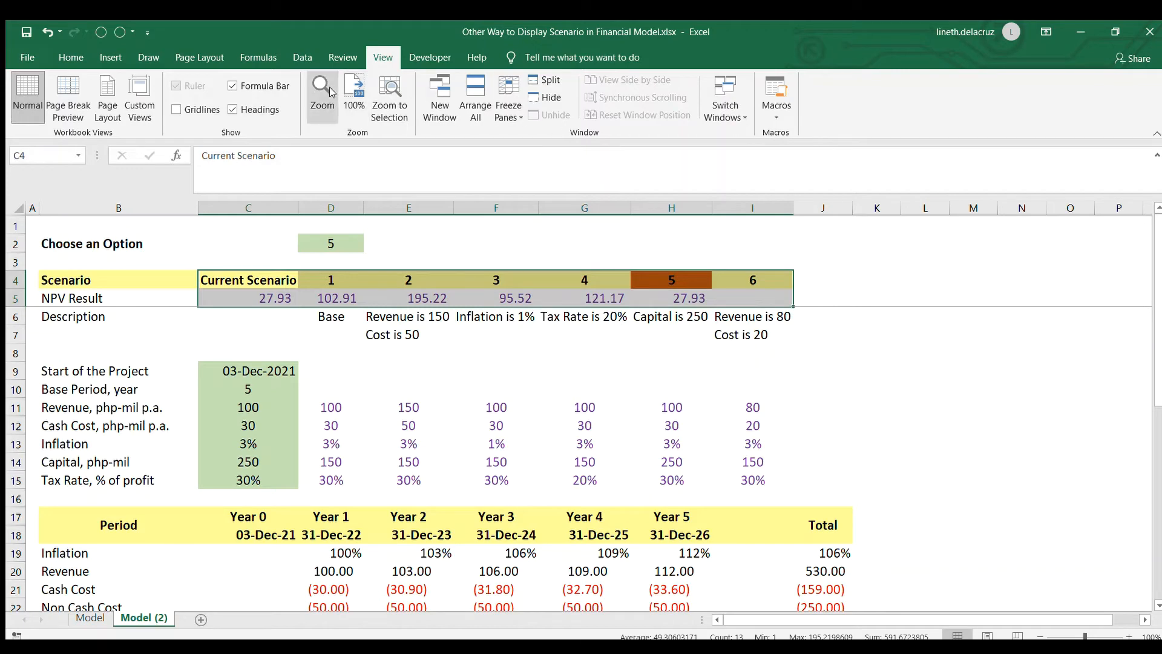
pyautogui.click(301, 57)
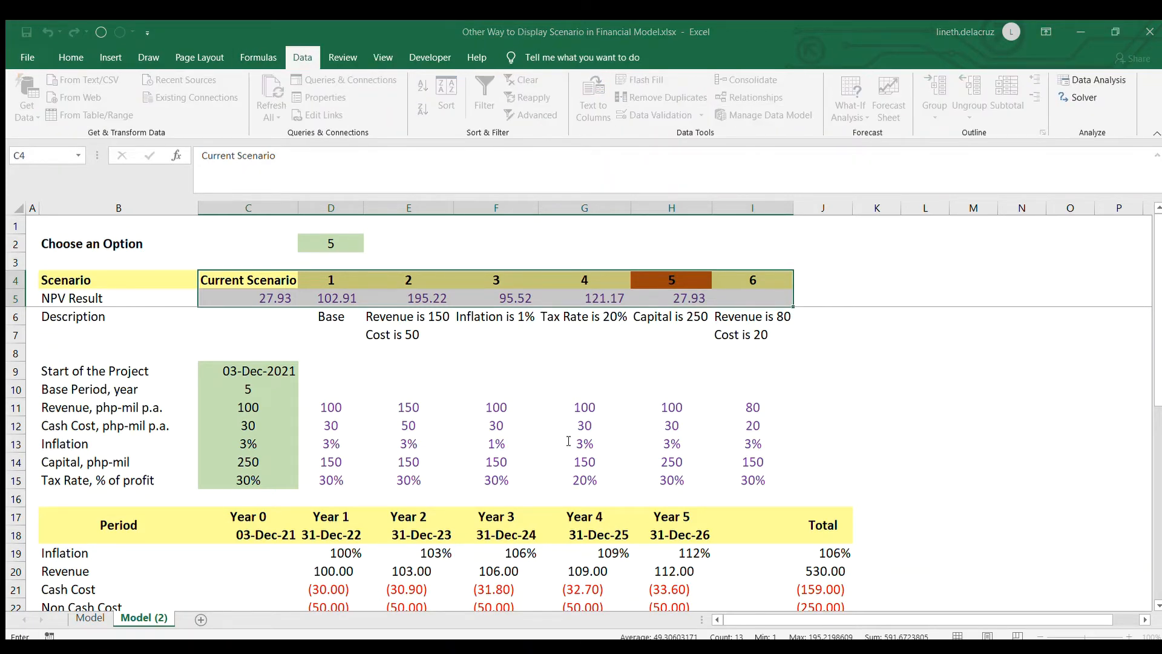
pyautogui.click(329, 244)
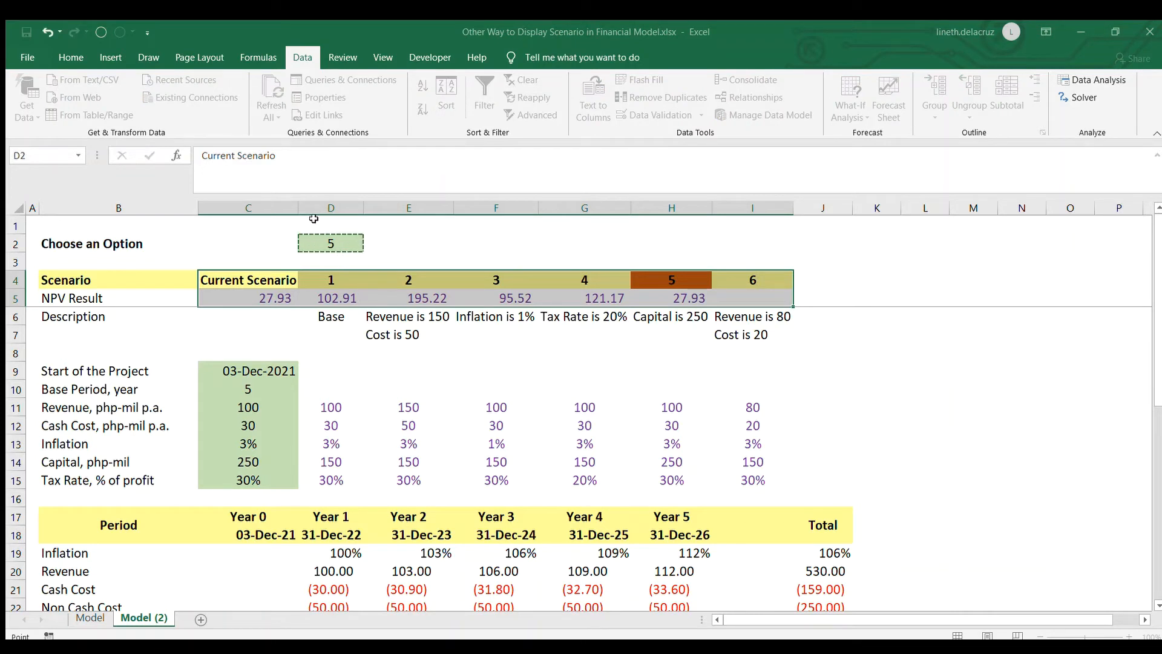
pyautogui.moveTo(519, 479)
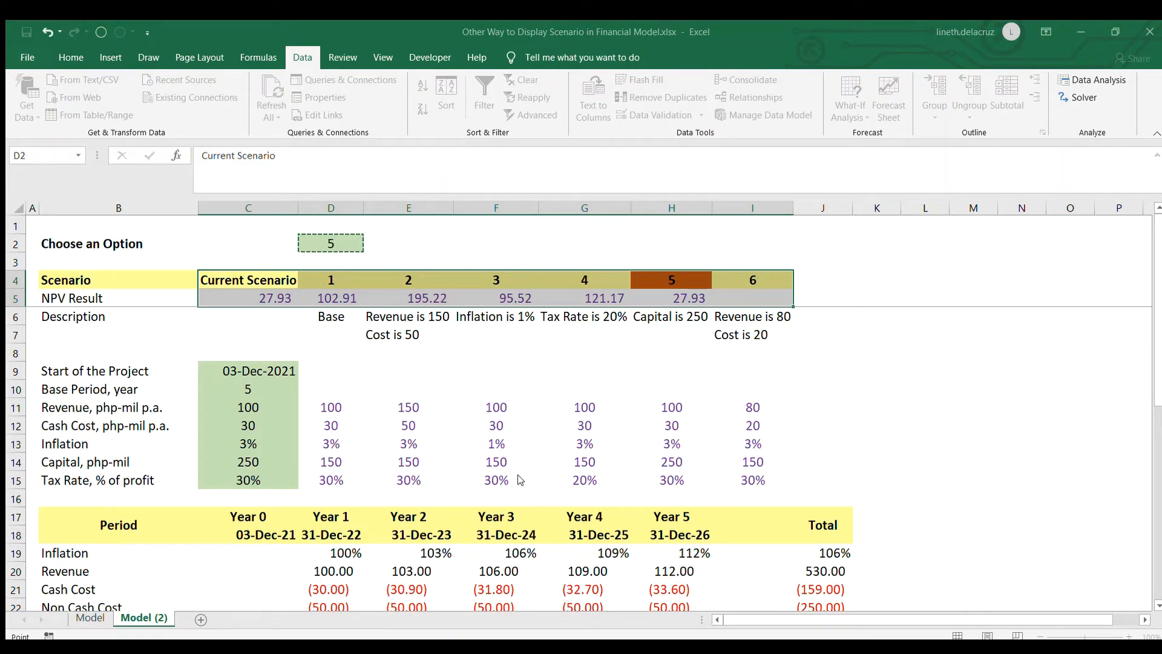
pyautogui.click(752, 298)
pyautogui.write('=CHOOSE($D$2,D11,E11,F11,G11,H11)')
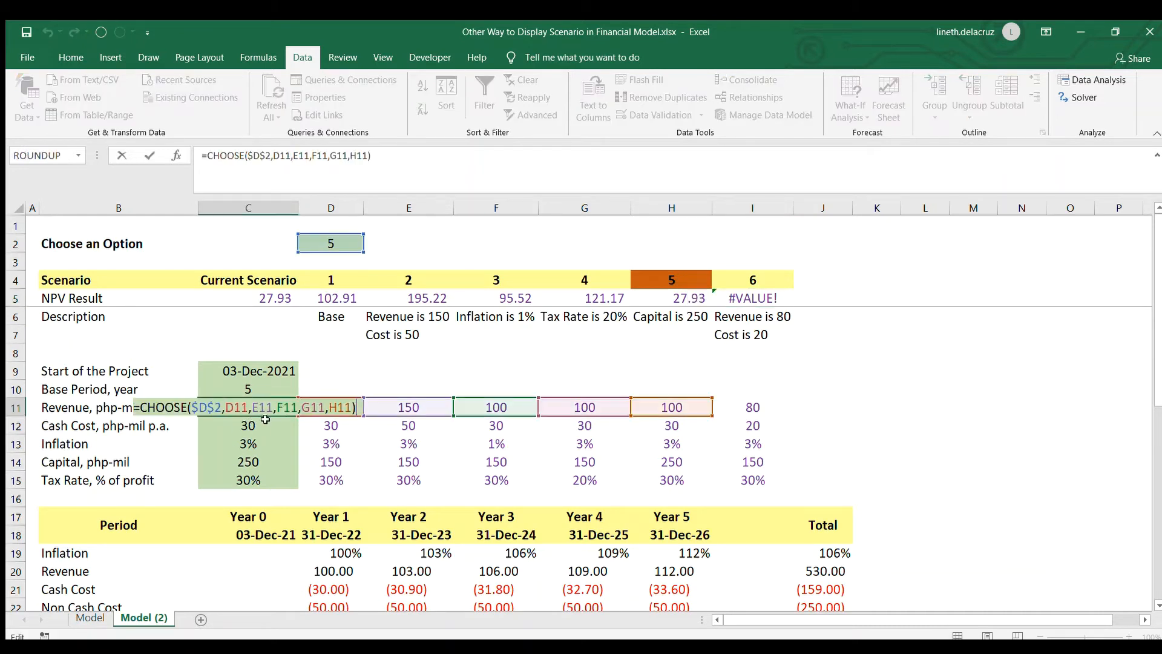
pyautogui.moveTo(361, 429)
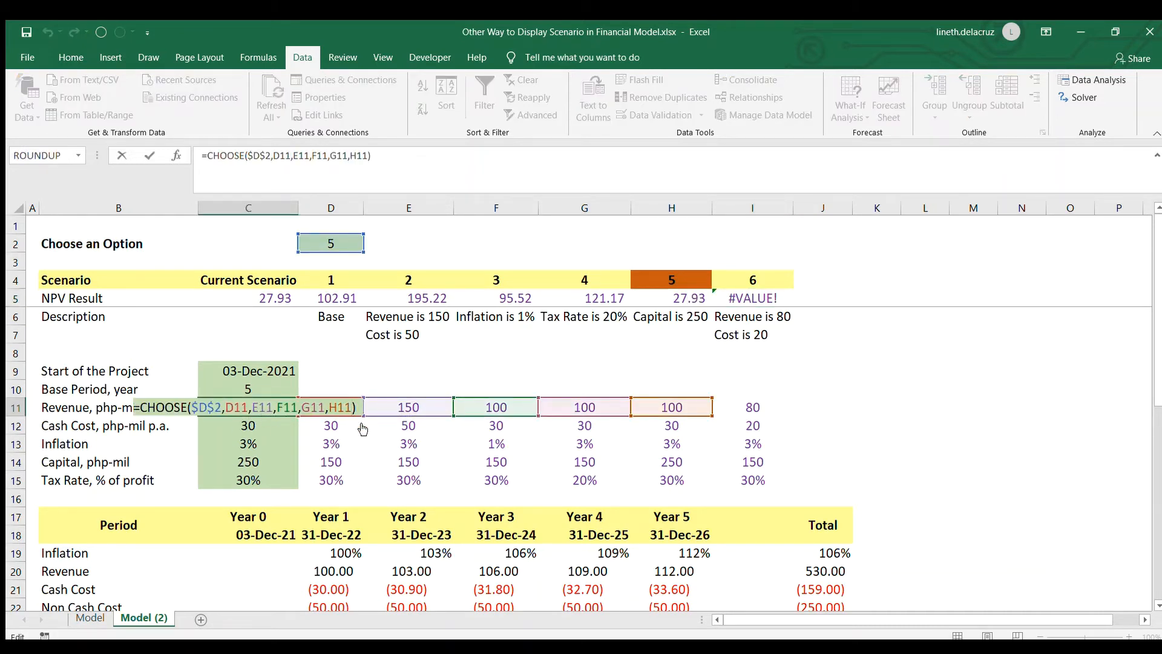
# Extend the revenue CHOOSE formula to include scenario 6's revenue as the sixth choice.
pyautogui.click(752, 407)
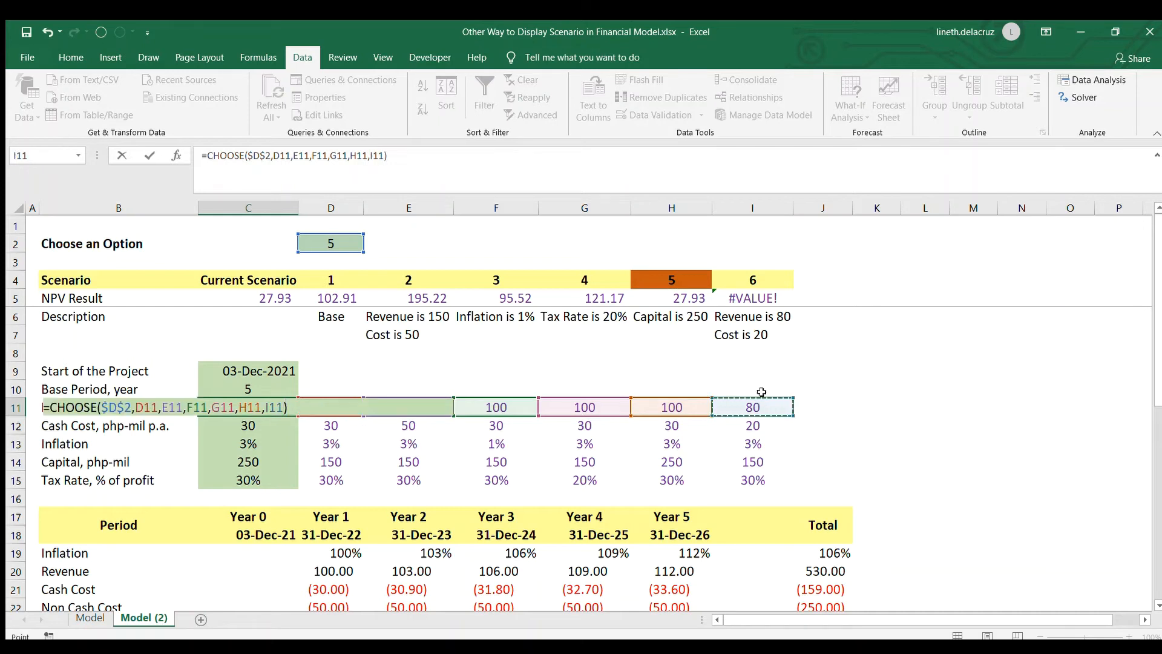
pyautogui.moveTo(668, 462)
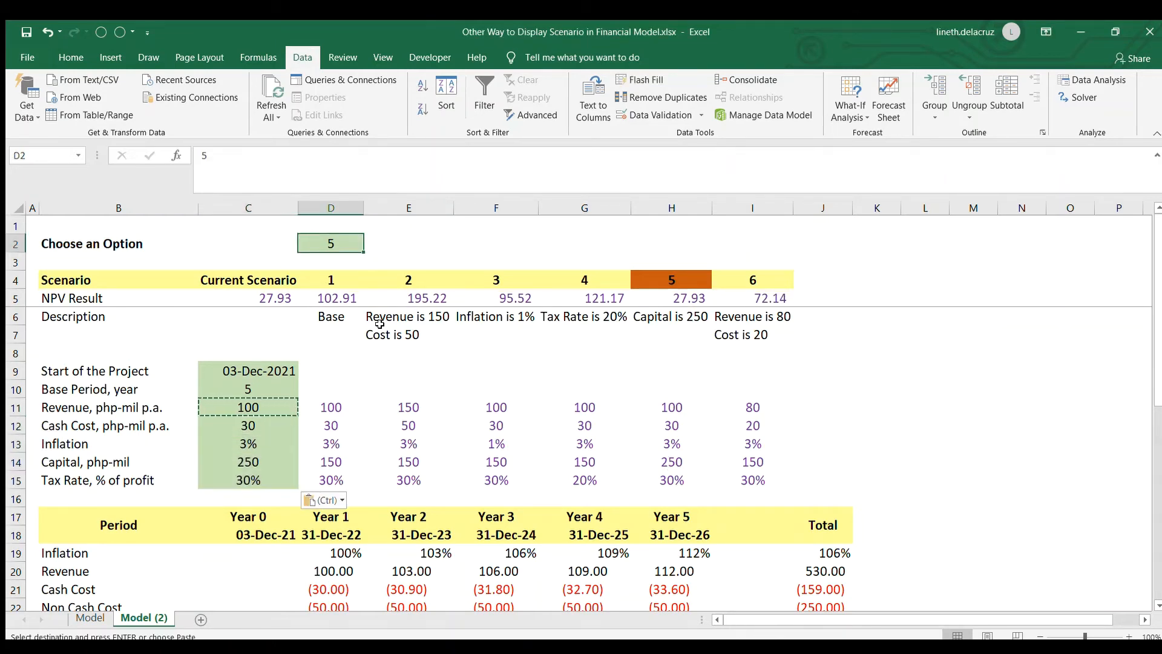
# Verify scenario 6 gives NPV 72.14 on Model (2), then return to the Model sheet.
pyautogui.scroll(-3)
pyautogui.write('6')
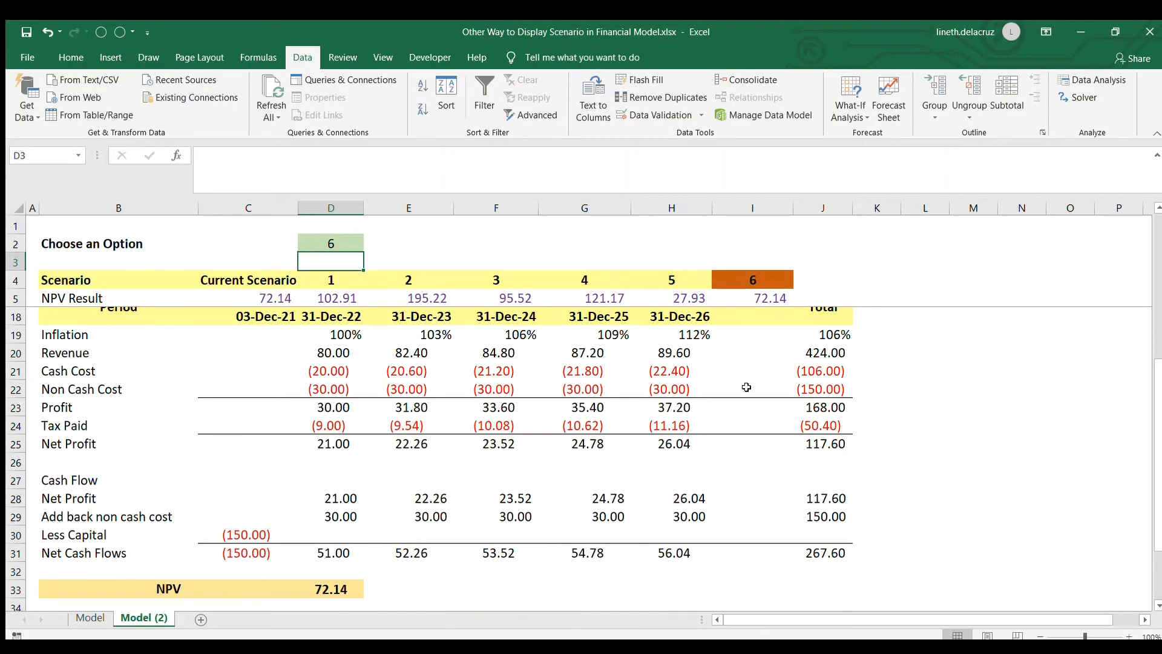
pyautogui.moveTo(289, 298)
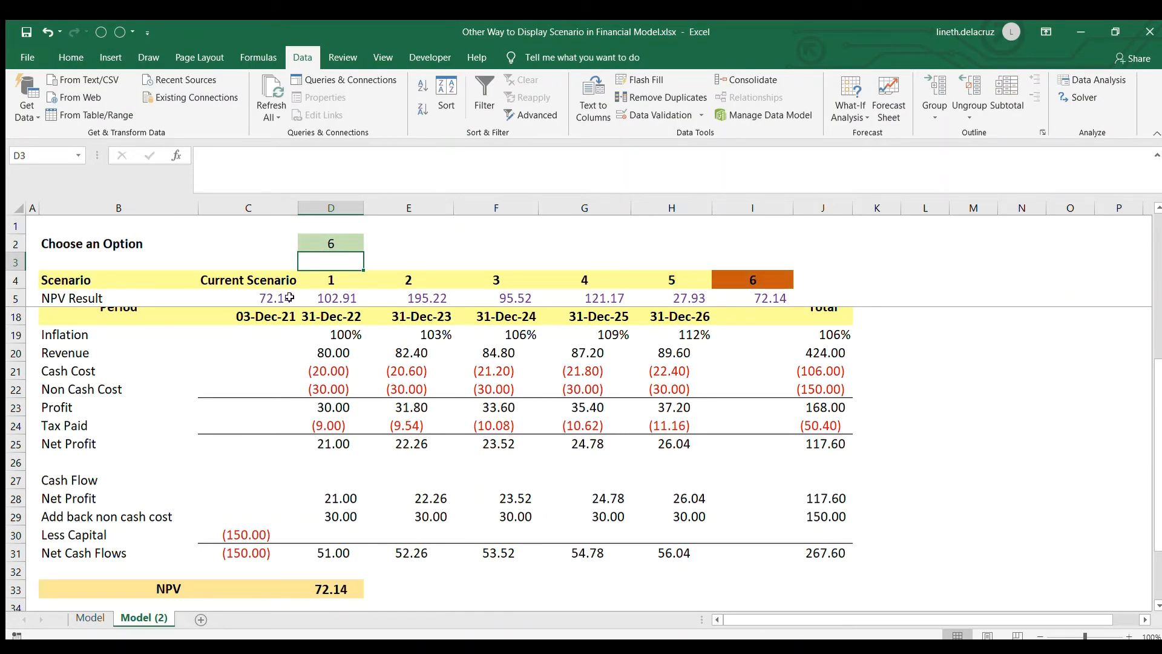
pyautogui.click(247, 297)
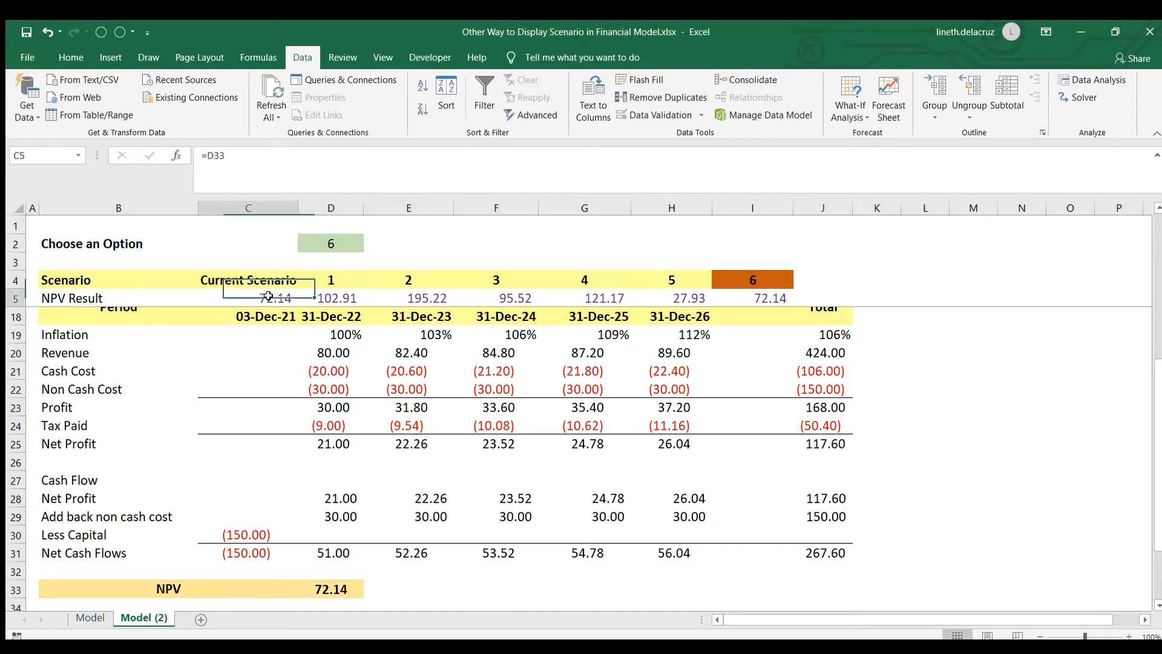
pyautogui.click(330, 589)
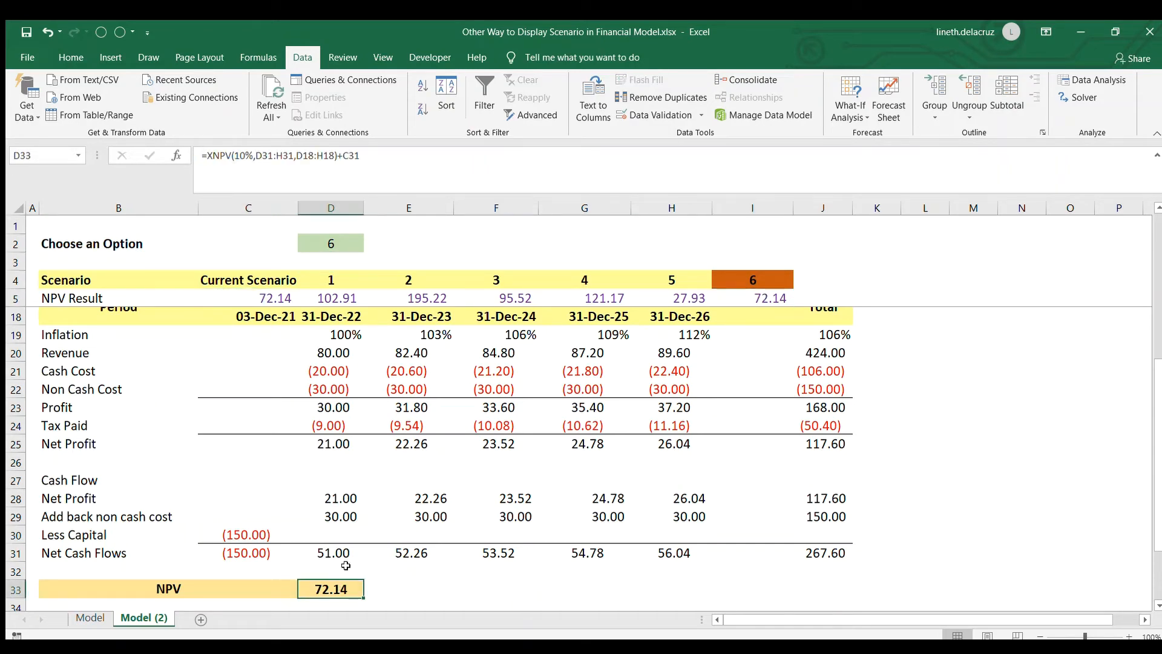
pyautogui.click(89, 617)
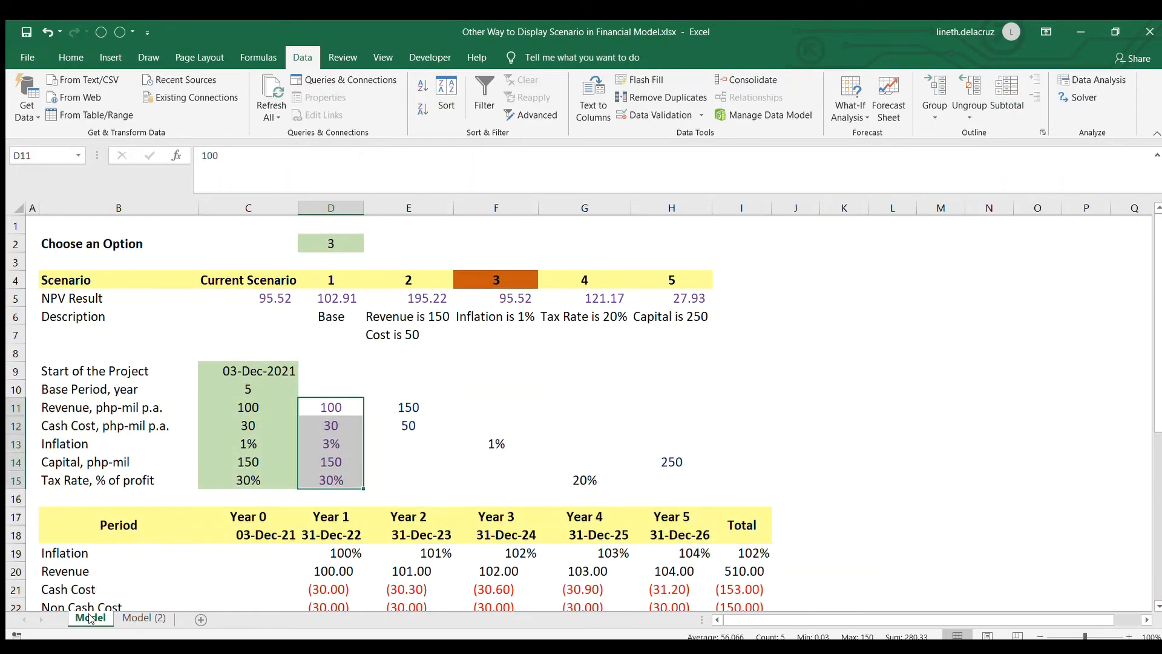
# Copy scenario 6's header and 'Revenue is 80, Cost is 20' description from Model (2) into column I on Model.
pyautogui.click(739, 207)
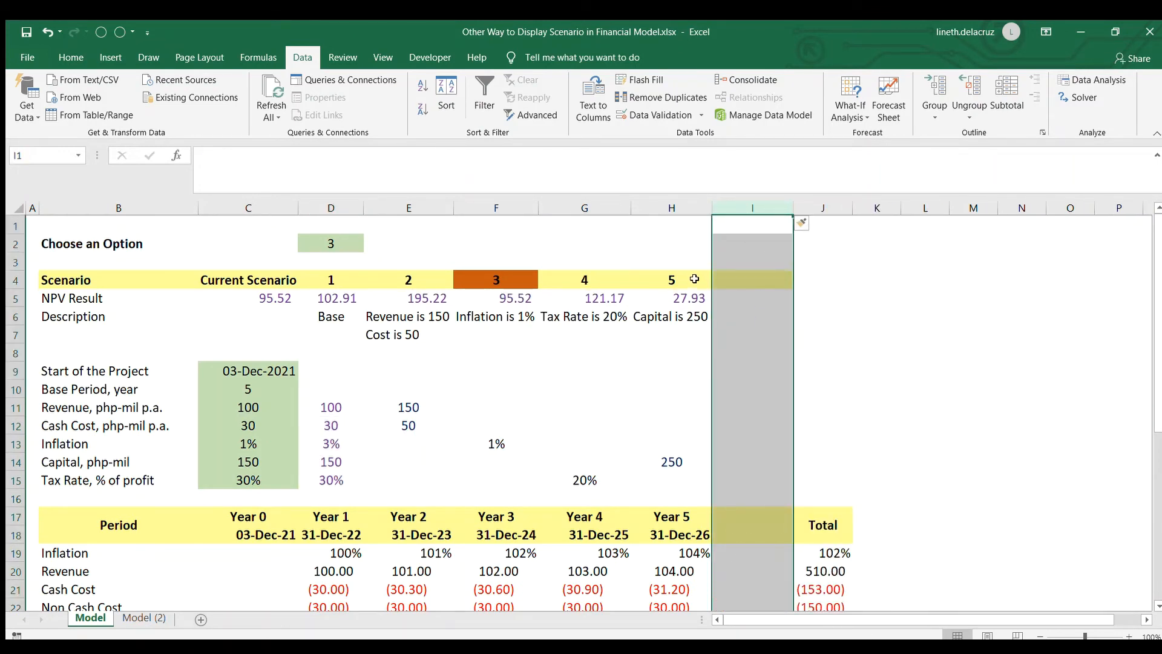
pyautogui.click(750, 280)
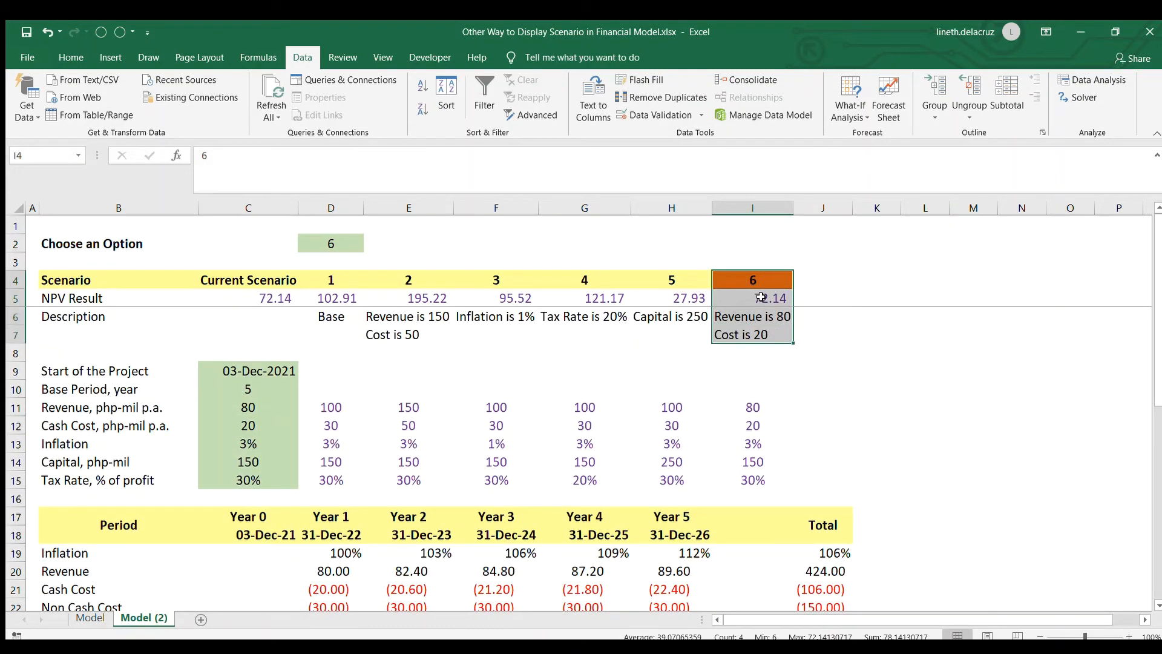
pyautogui.click(752, 316)
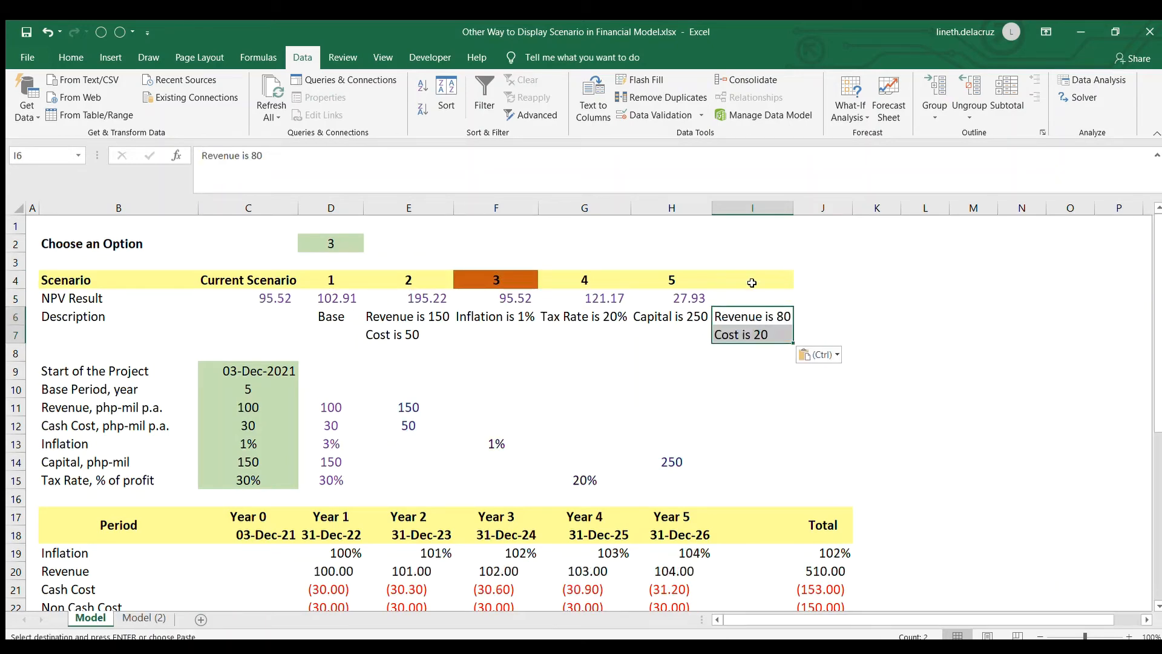
pyautogui.click(752, 298)
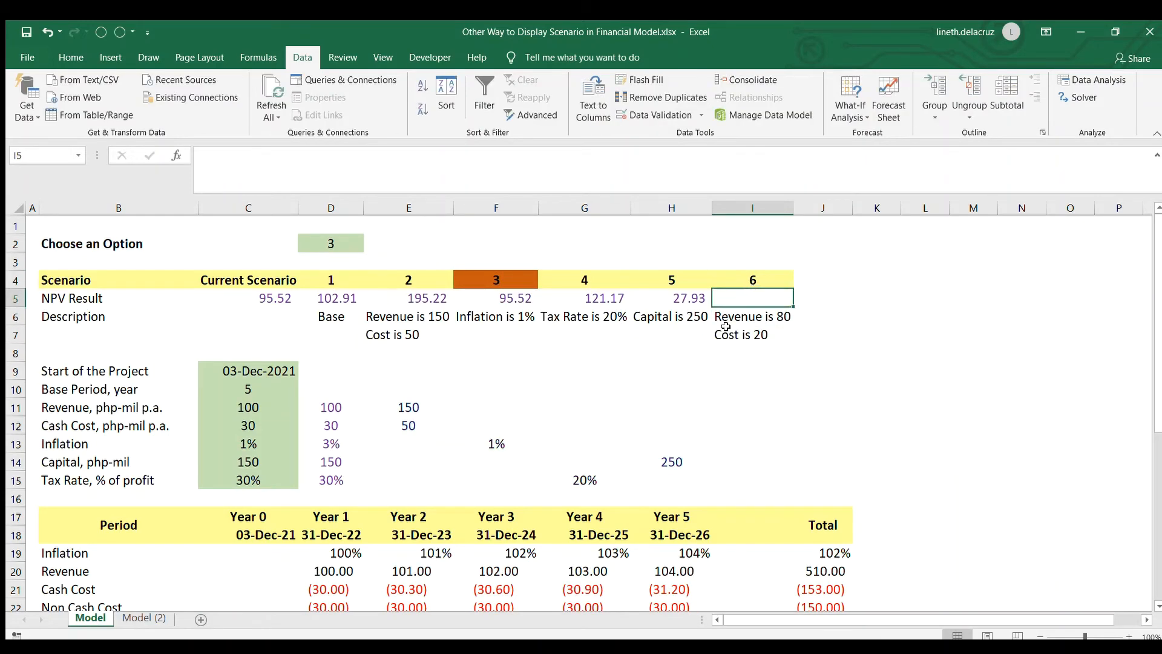
pyautogui.click(330, 243)
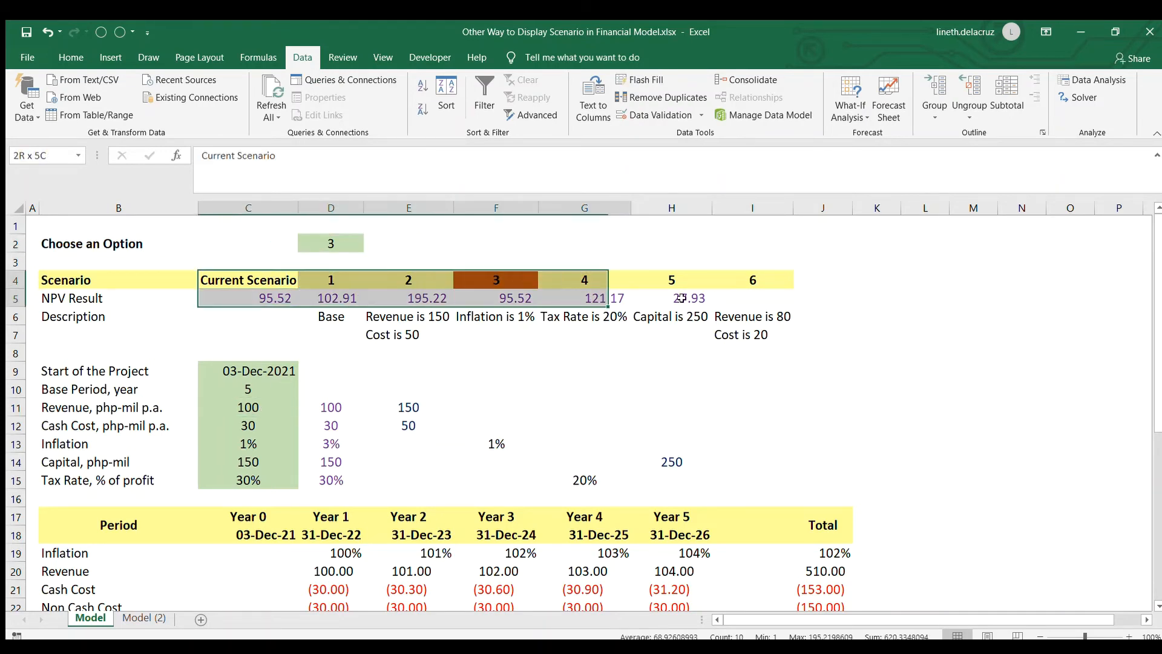
# Rebuild the NPV data table over C4:I5 with D2 as the row input cell.
pyautogui.click(247, 280)
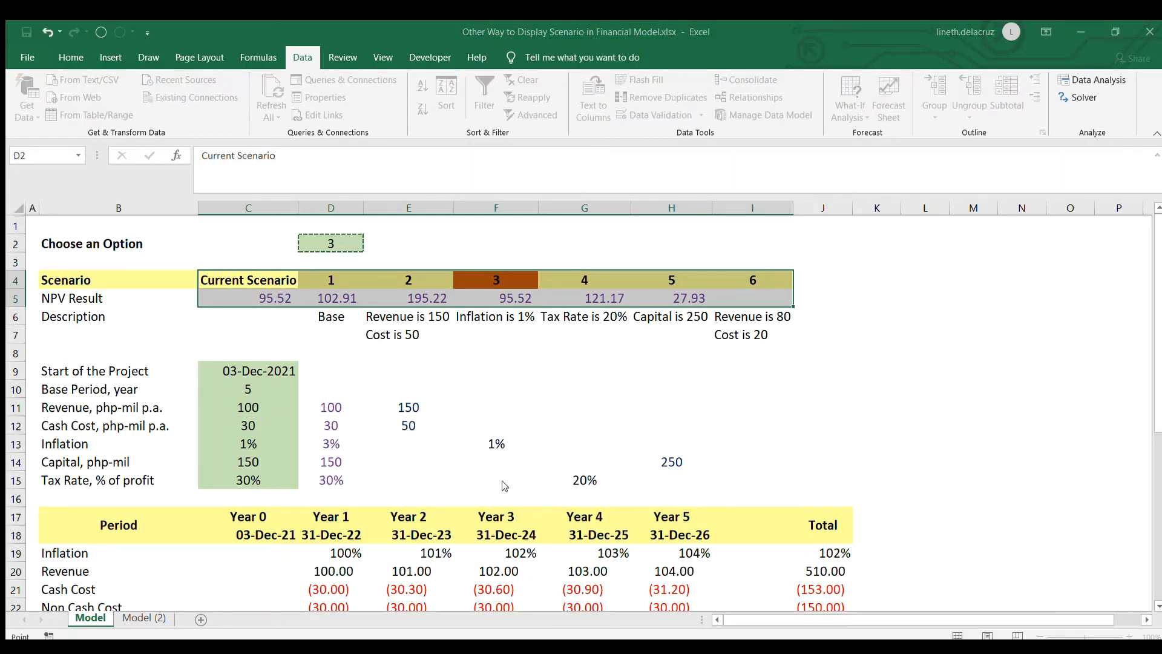
pyautogui.click(669, 370)
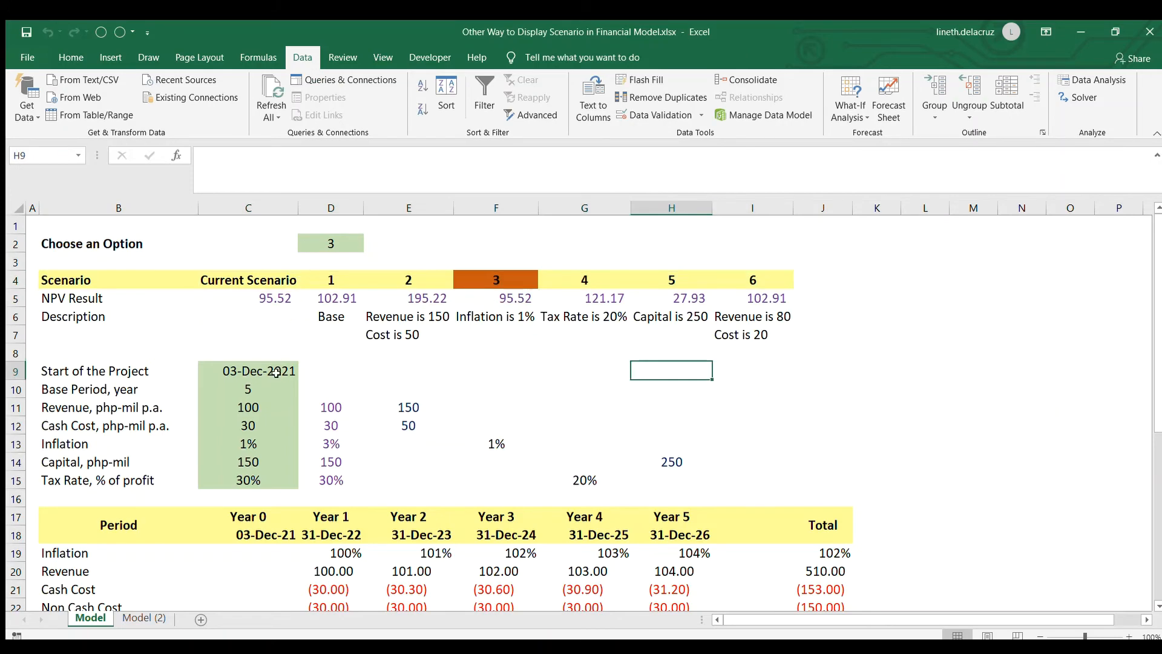
# Enter revenue 80 and cash cost 20 for scenario 6 in I11:I12, giving NPV 72.14.
pyautogui.click(752, 407)
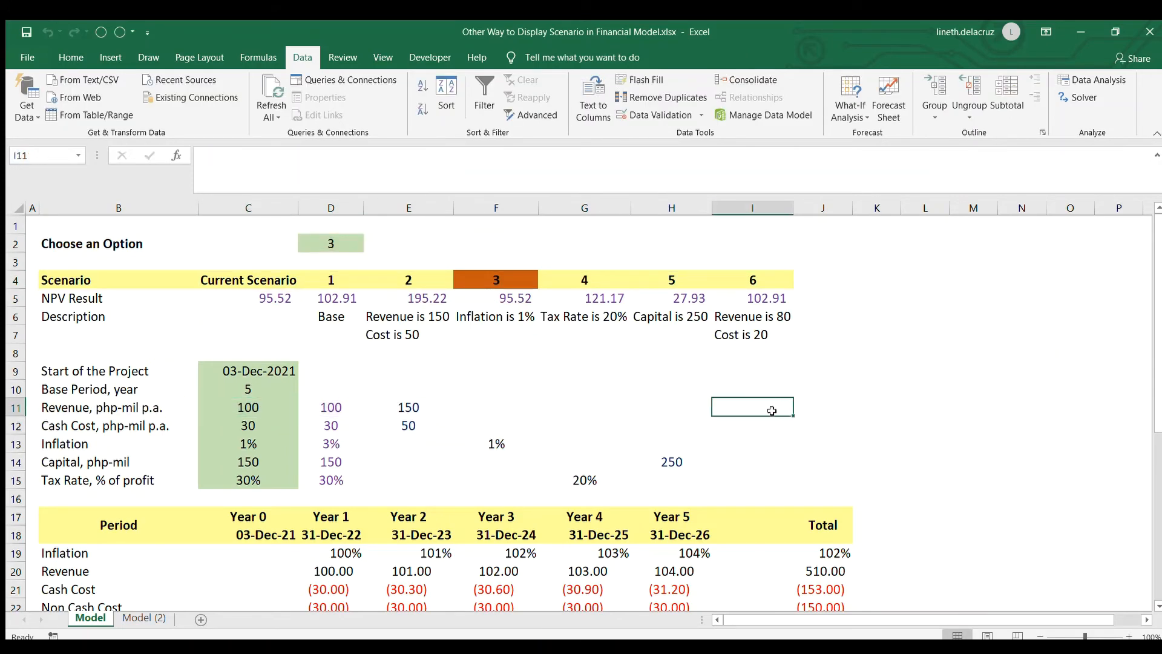
pyautogui.write('80')
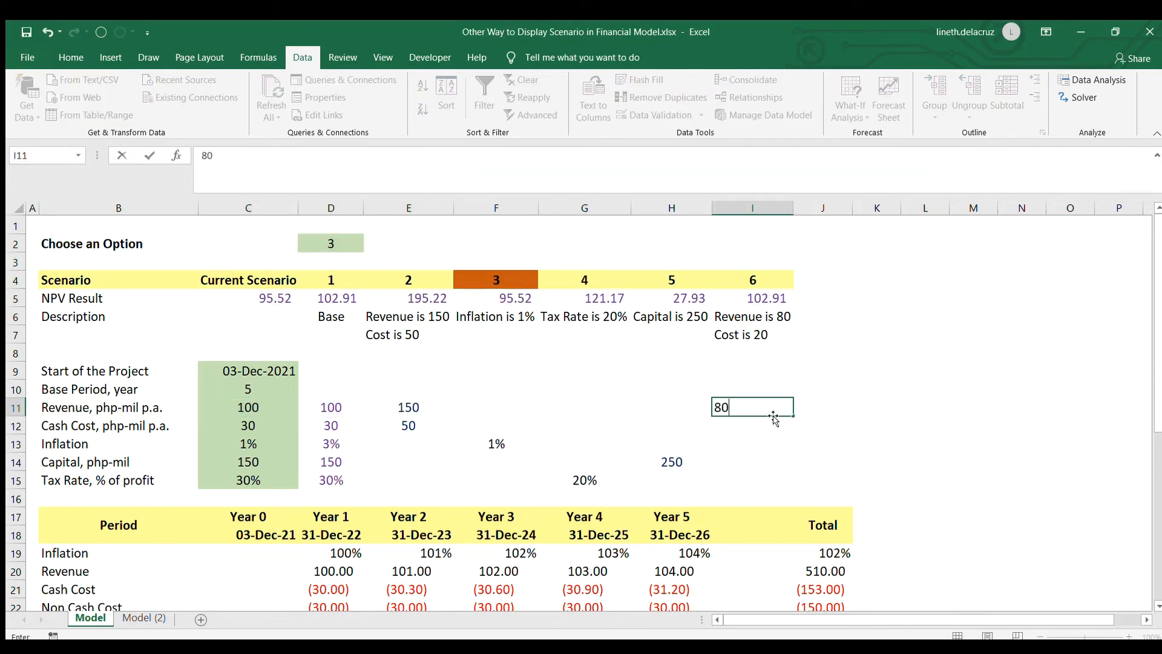
pyautogui.press('Return')
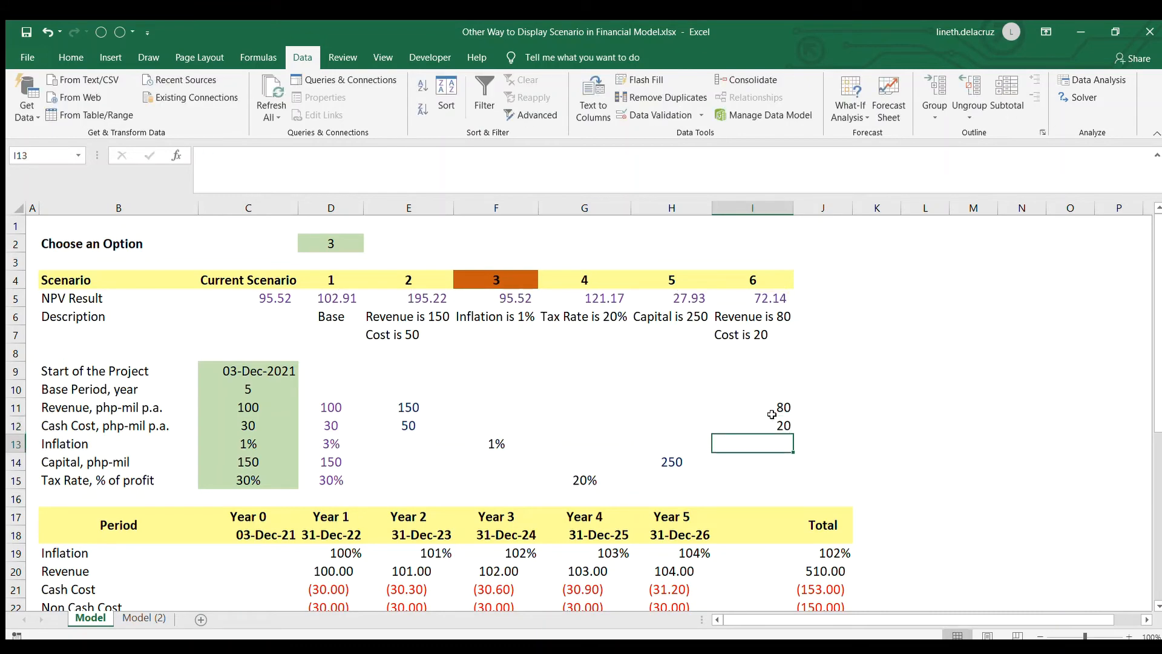
pyautogui.moveTo(104, 349)
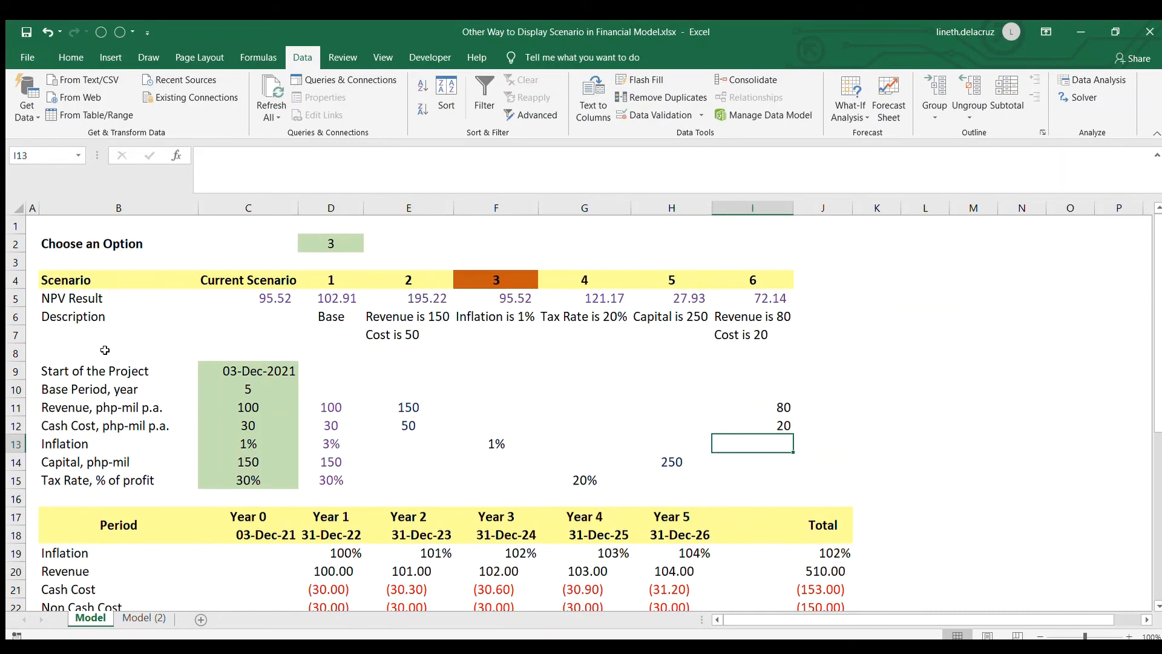
pyautogui.click(383, 57)
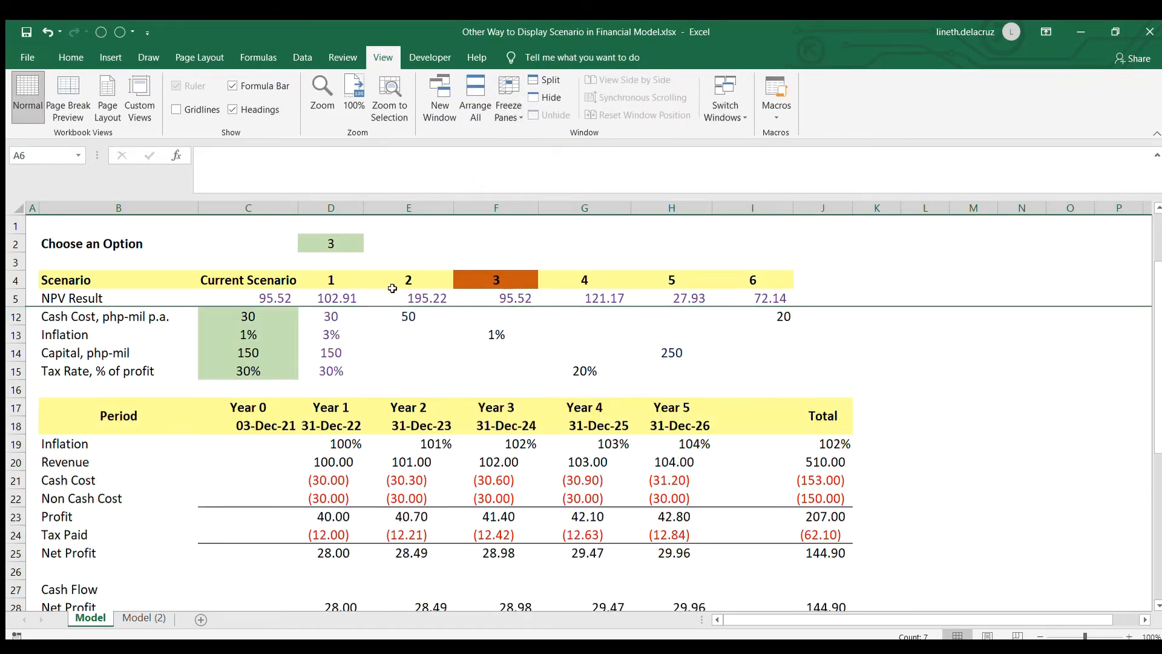
# Set the chosen scenario in D2 to 6 so the model NPV reads 72.14.
pyautogui.write('6')
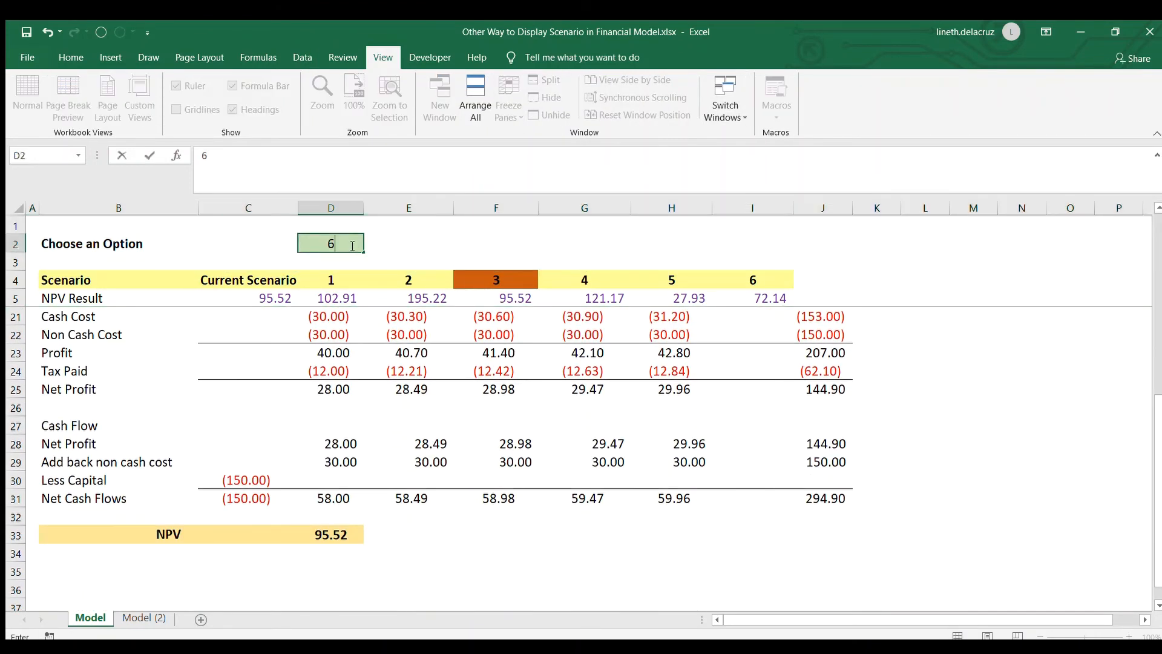
pyautogui.press('Return')
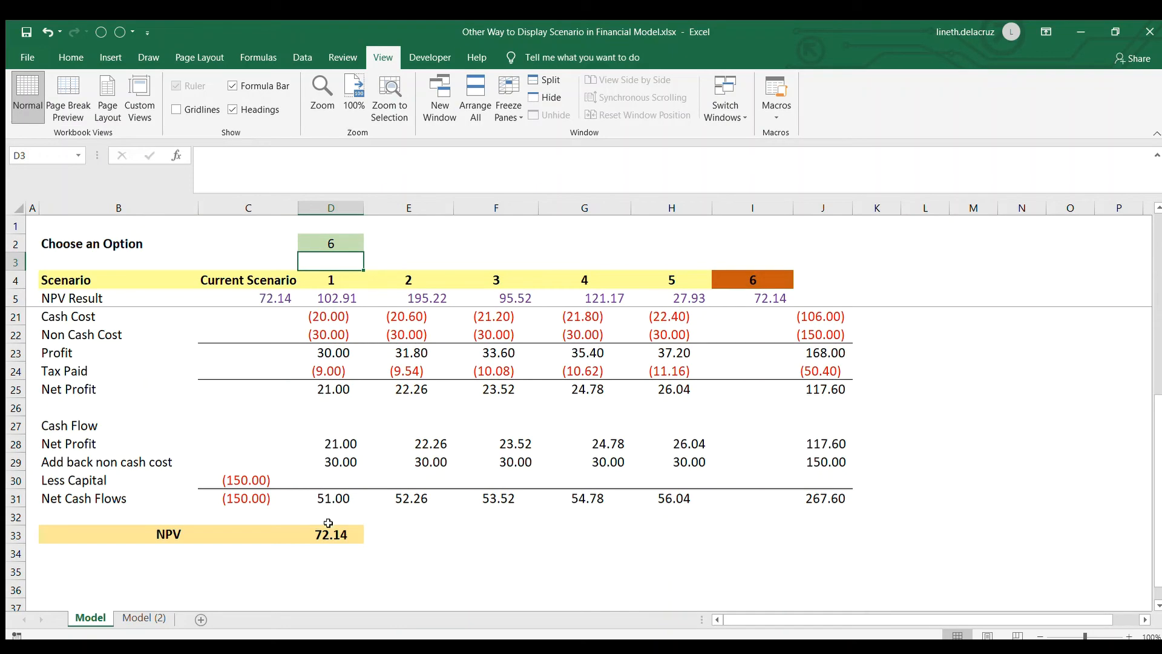
pyautogui.moveTo(354, 515)
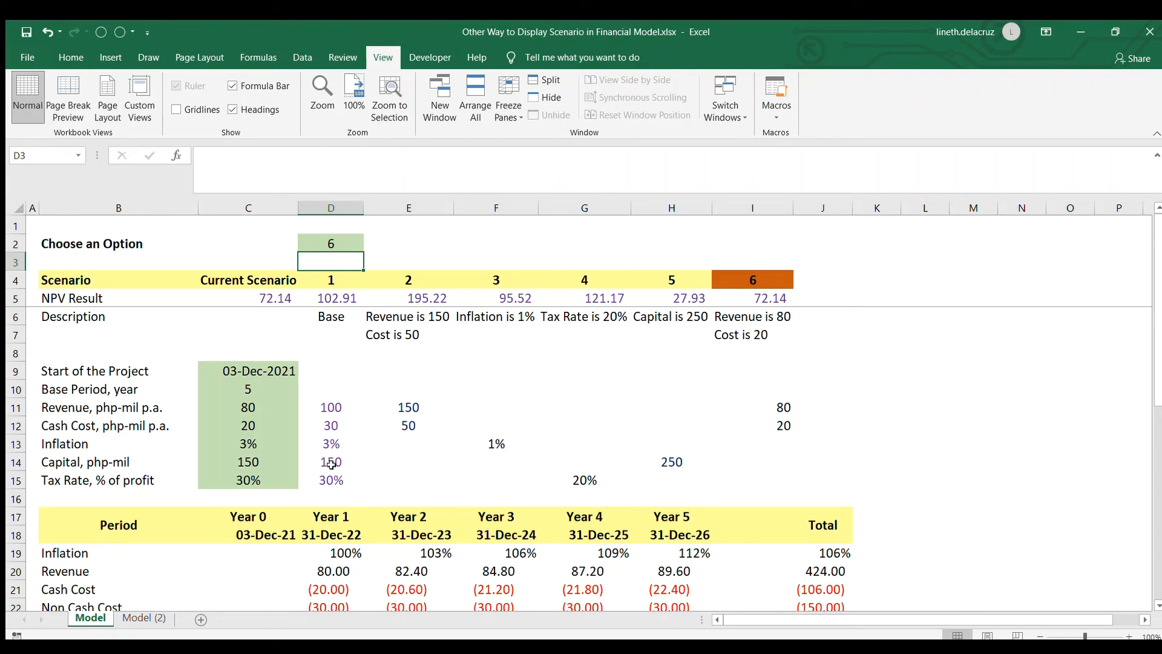
# Review the OFFSET revenue formula in C11 against scenario 1 and 6 inputs on Model.
pyautogui.click(246, 406)
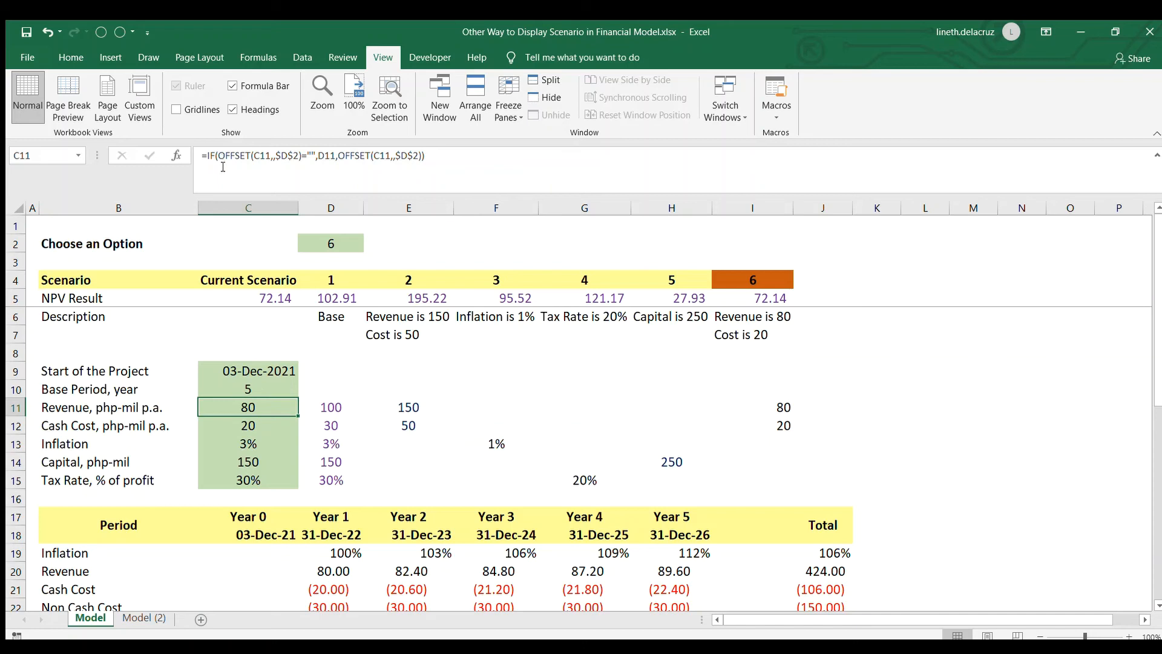
pyautogui.click(330, 406)
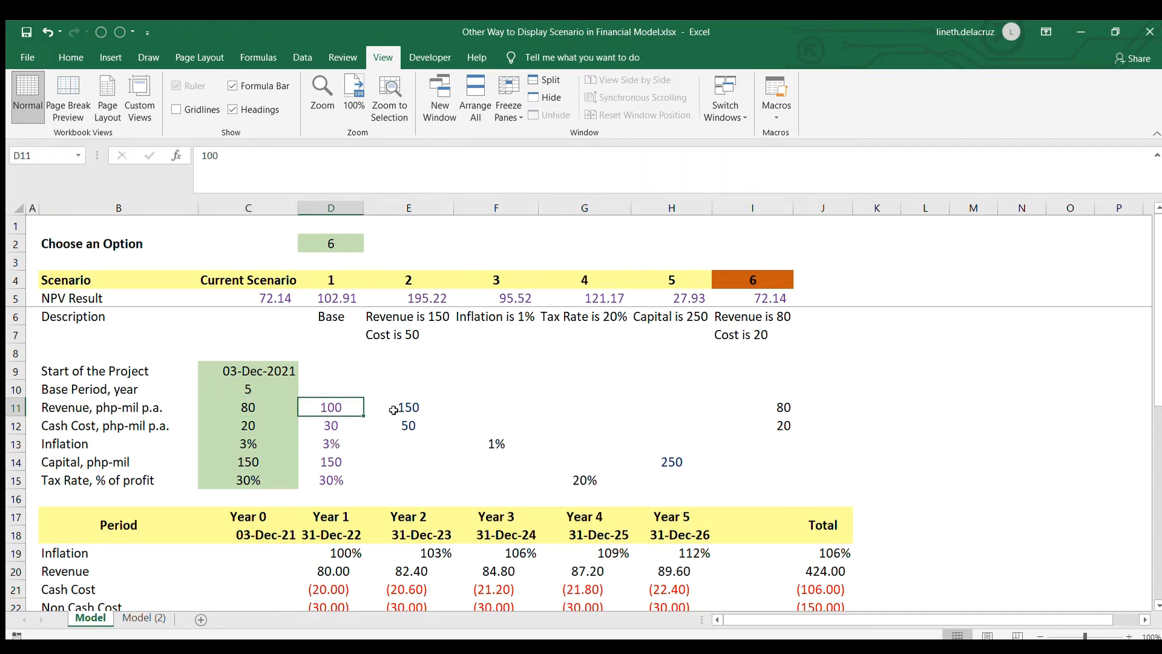
pyautogui.click(751, 406)
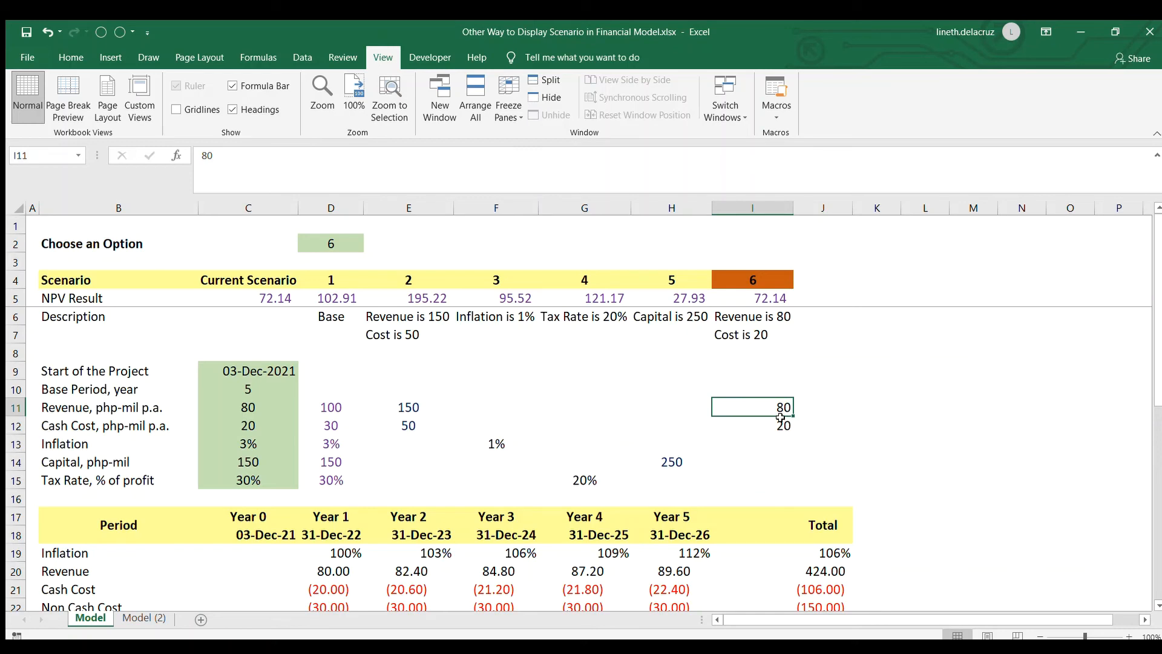
# Review the CHOOSE revenue formula in C11 and scenario 6 input on Model (2).
pyautogui.click(751, 325)
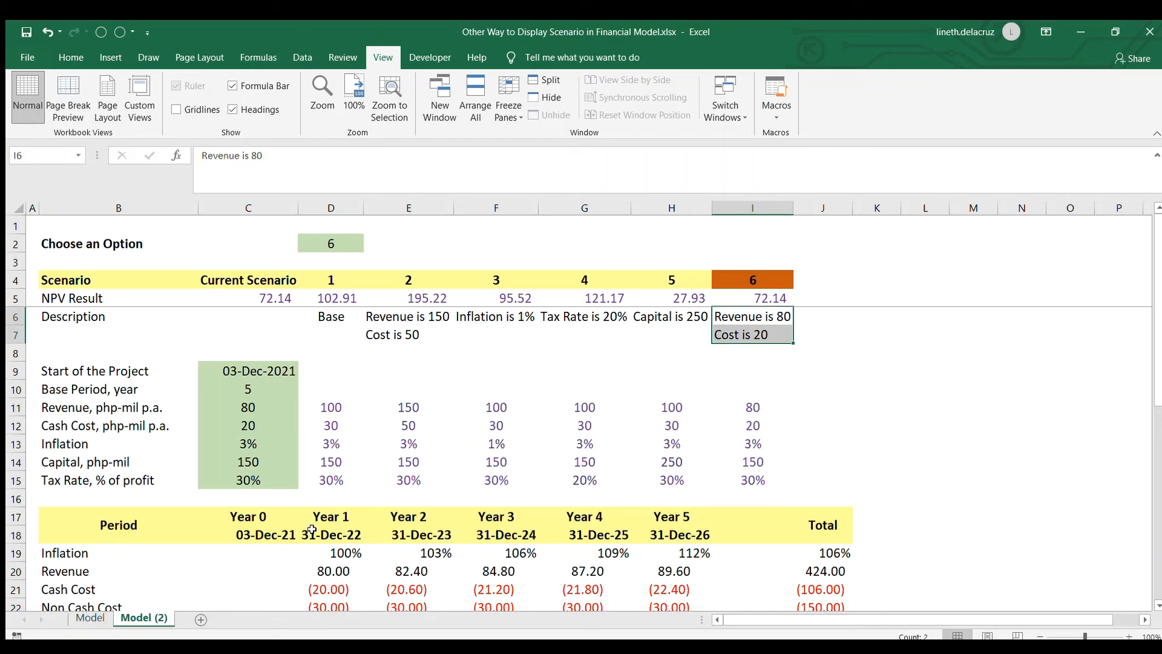
pyautogui.click(247, 407)
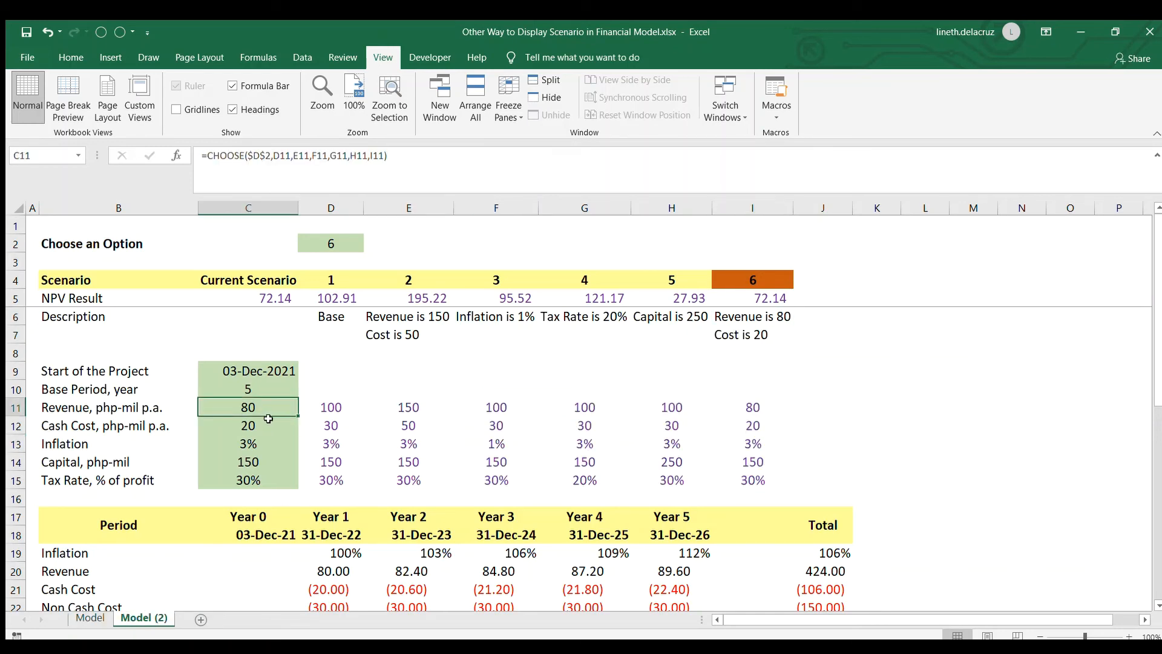
pyautogui.moveTo(634, 329)
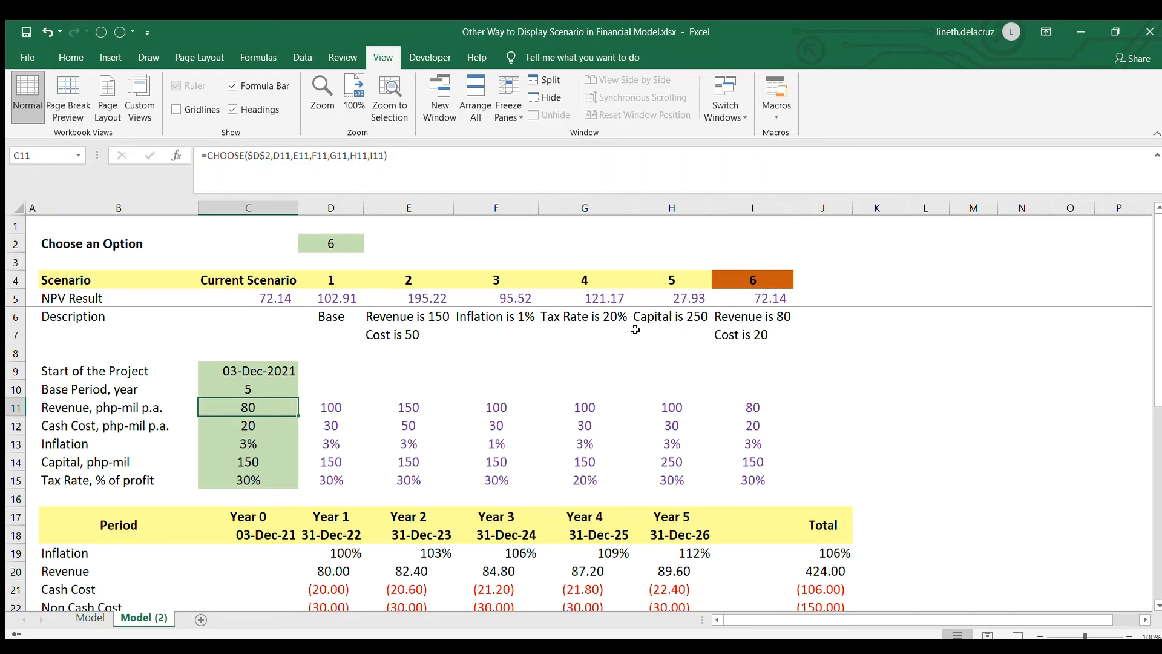
pyautogui.moveTo(761, 291)
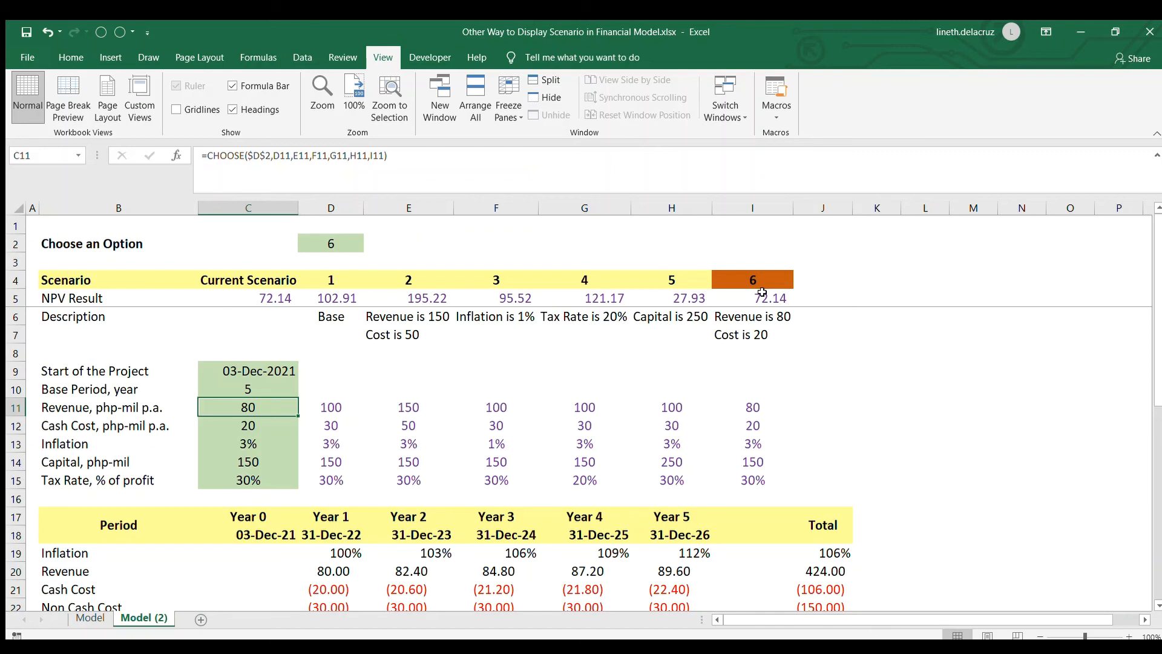
pyautogui.click(751, 407)
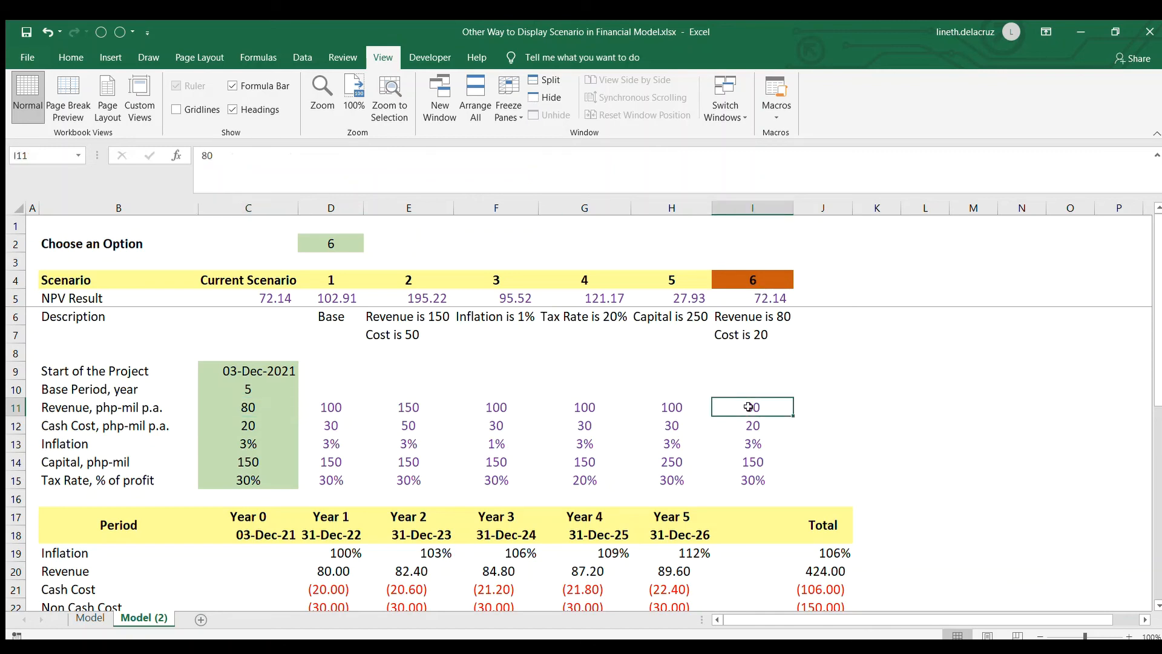
pyautogui.moveTo(744, 456)
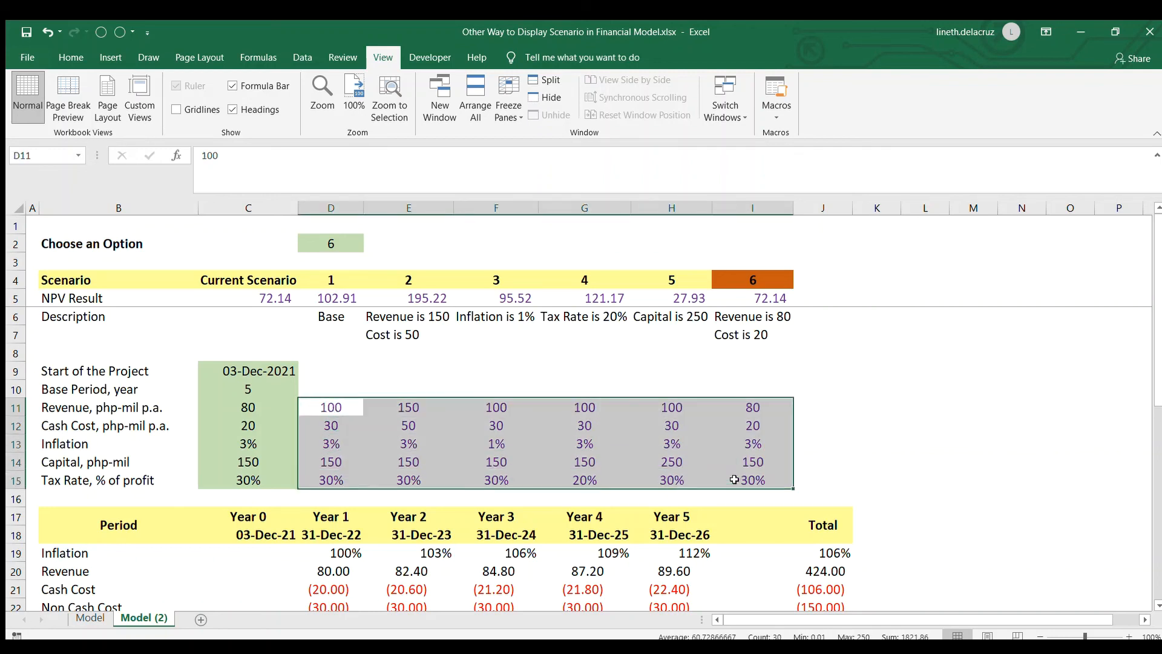
pyautogui.moveTo(495, 461)
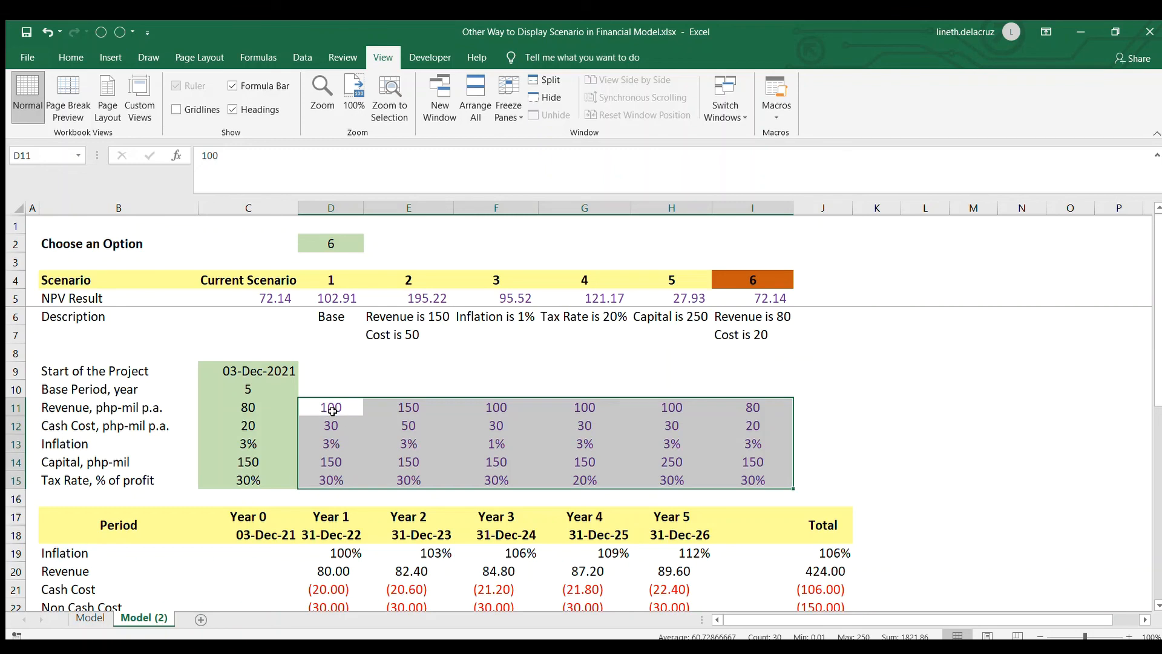
pyautogui.moveTo(744, 436)
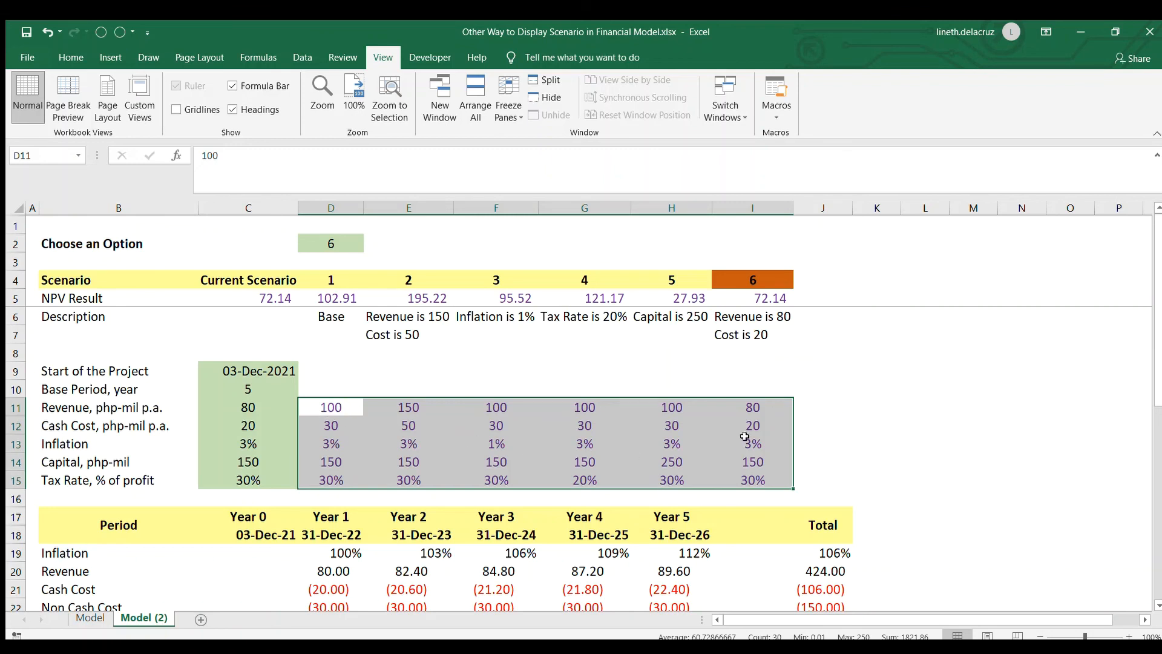